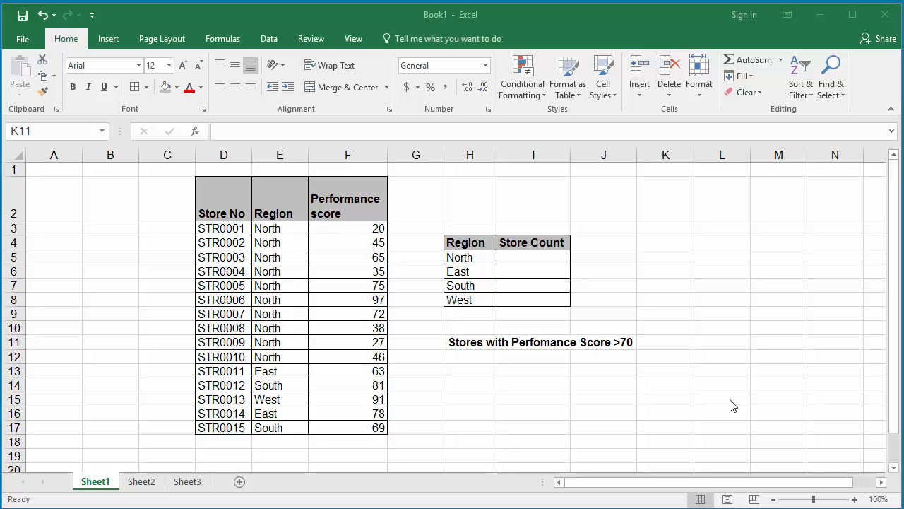
mouse_move(547, 331)
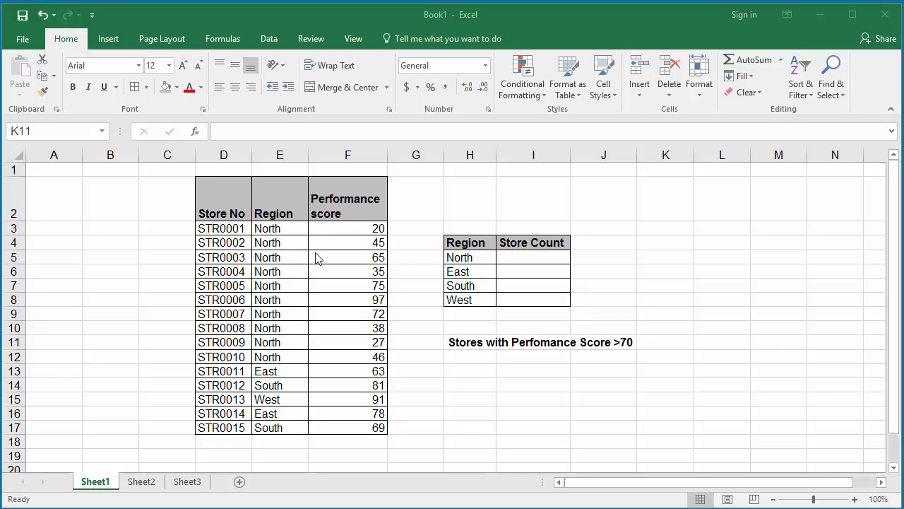
mouse_move(332, 254)
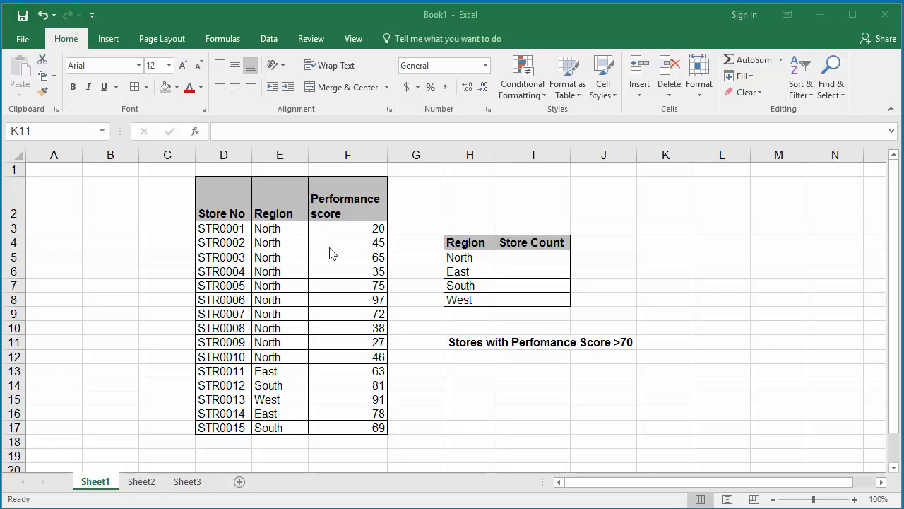
mouse_move(518, 260)
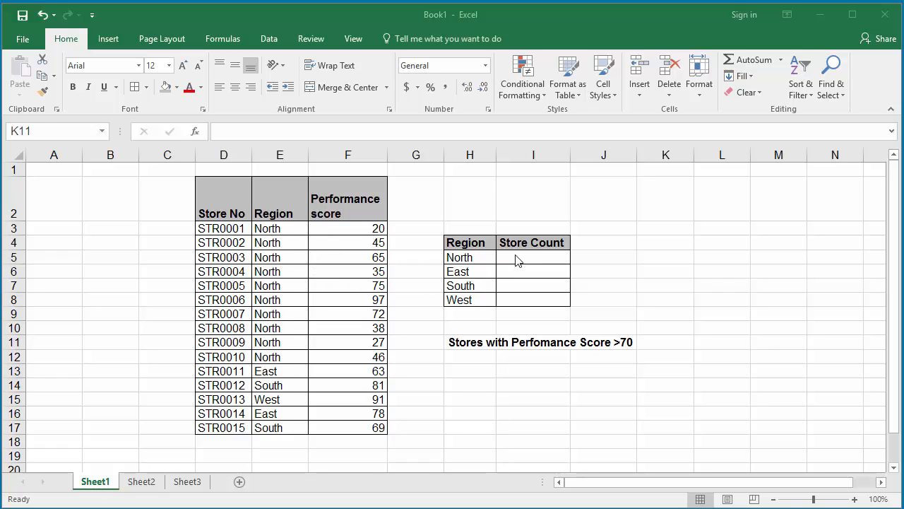
Step: Type =COUNTIF($E$3:$E$17,H5) into I5 to count North regions
left_click(533, 257)
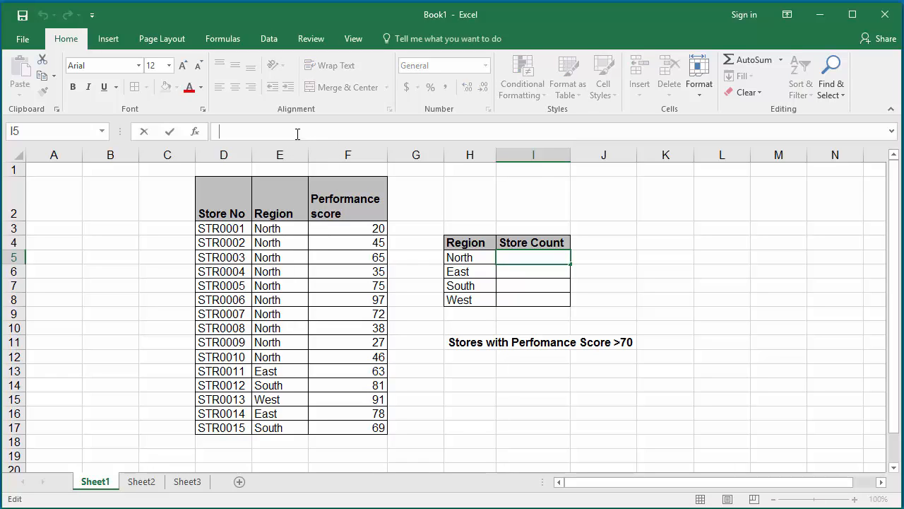
type("=")
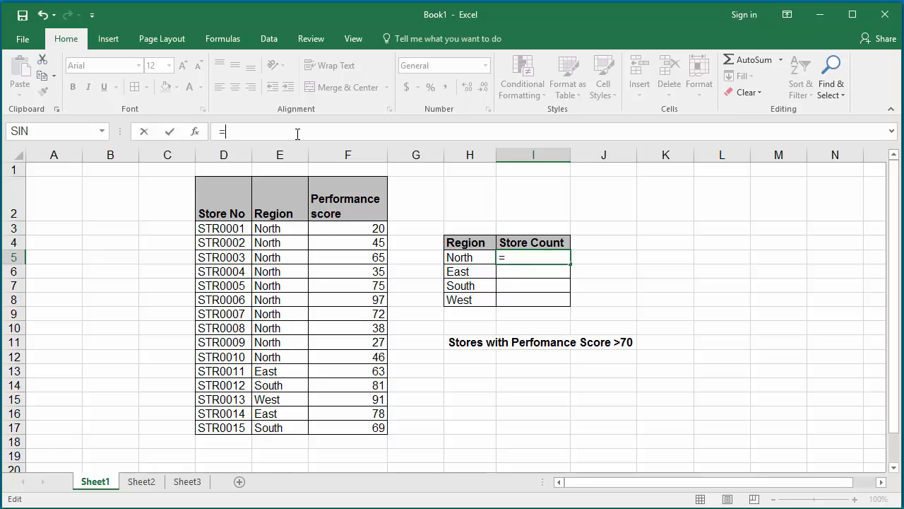
type("COUNTI")
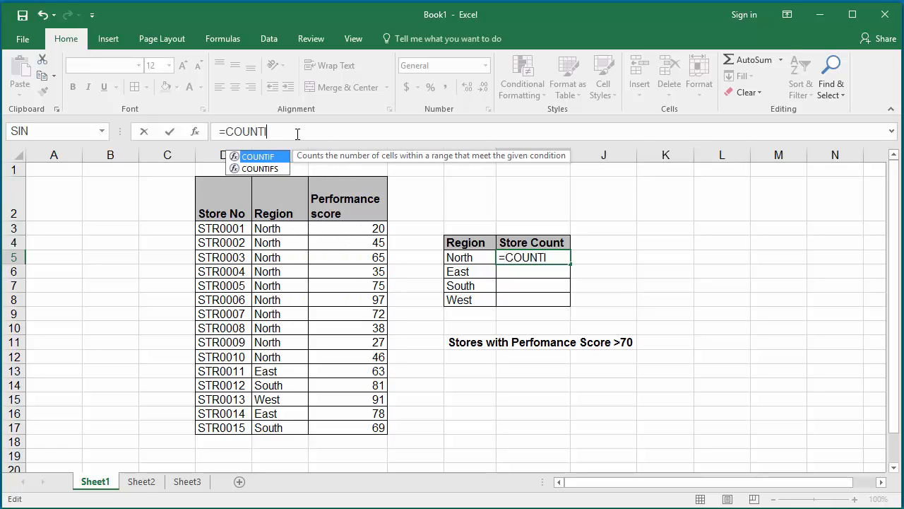
type("F(")
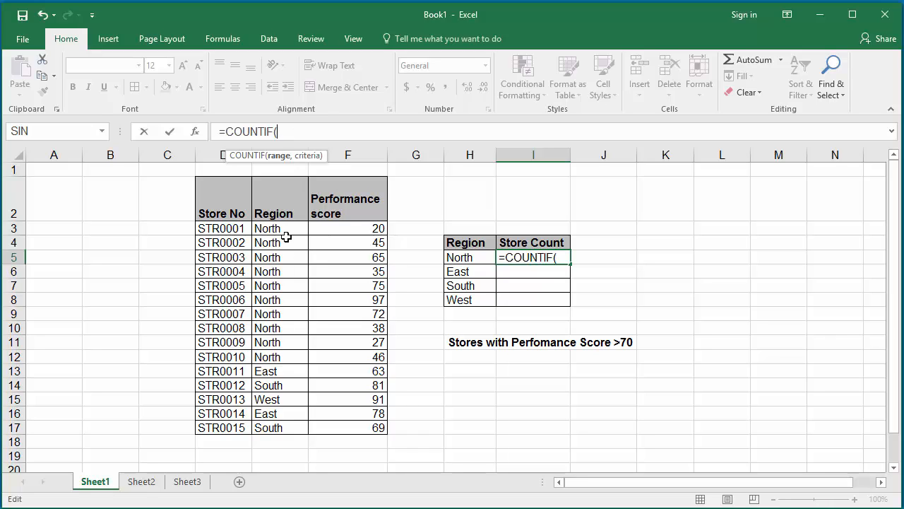
mouse_move(279, 229)
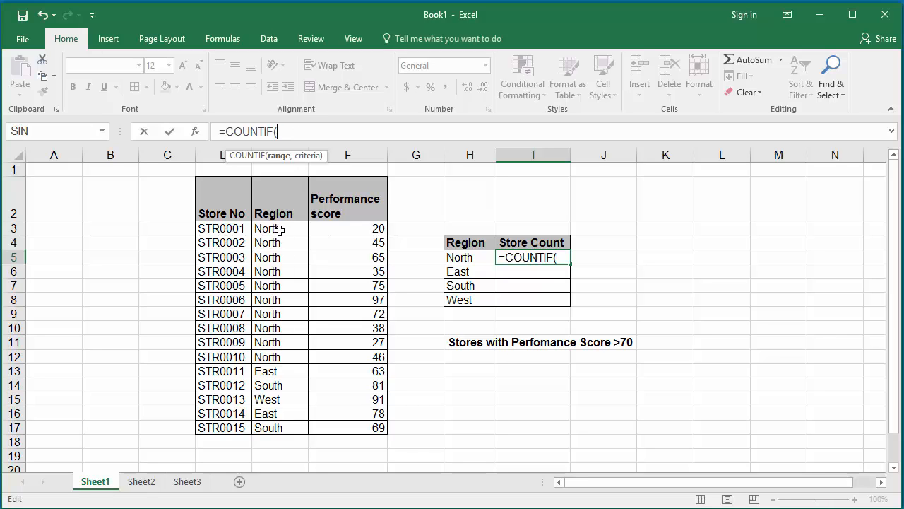
mouse_move(289, 228)
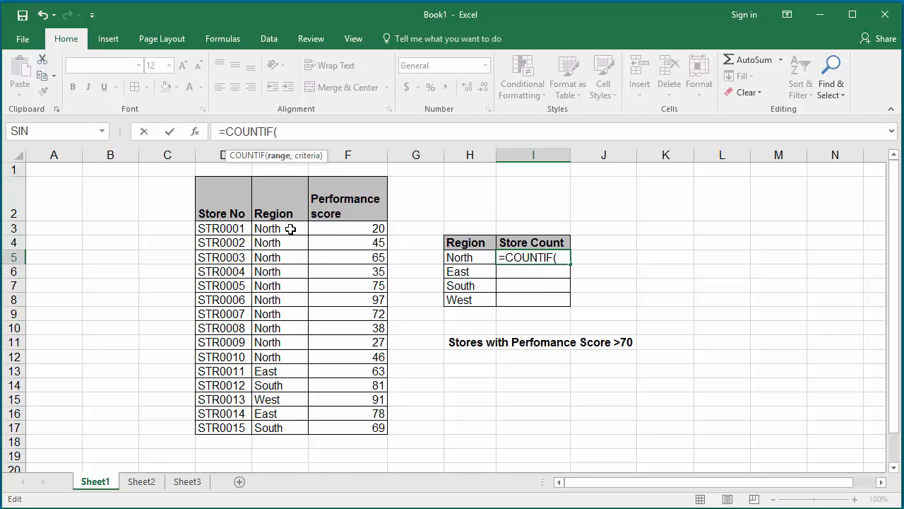
type("$E")
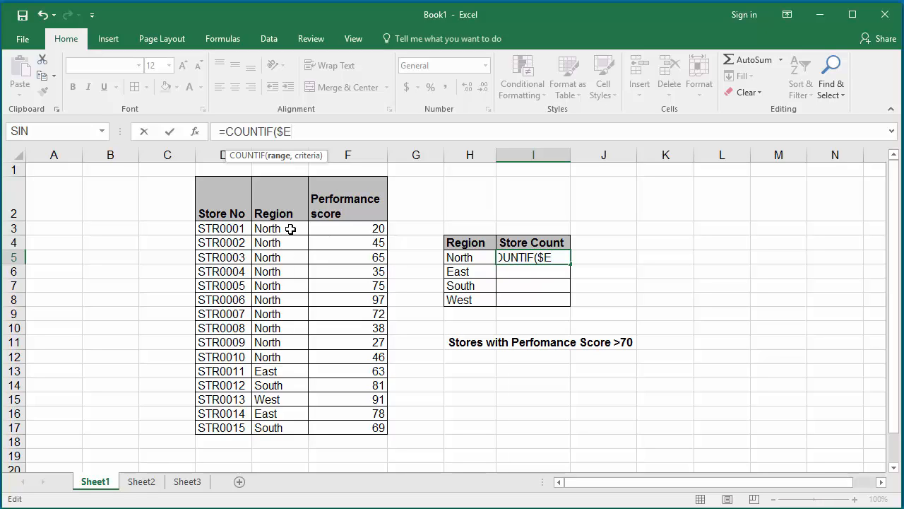
type("$3:")
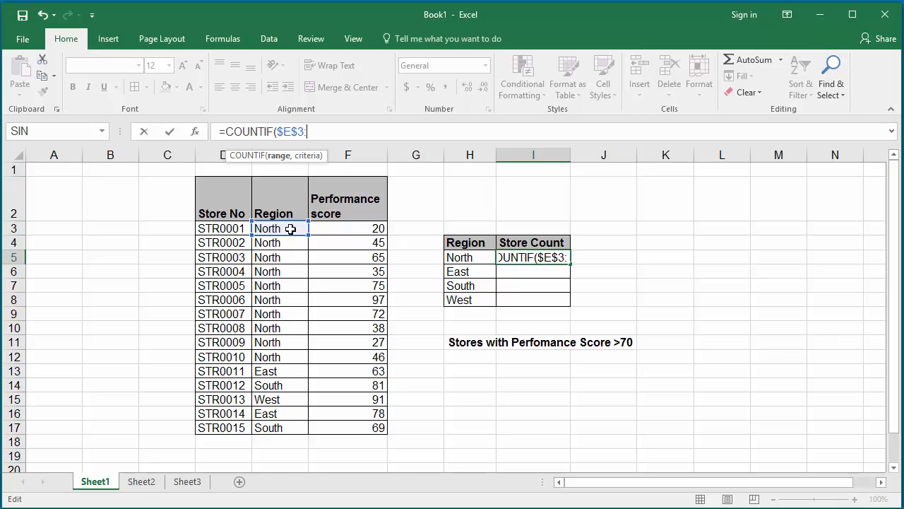
type("$")
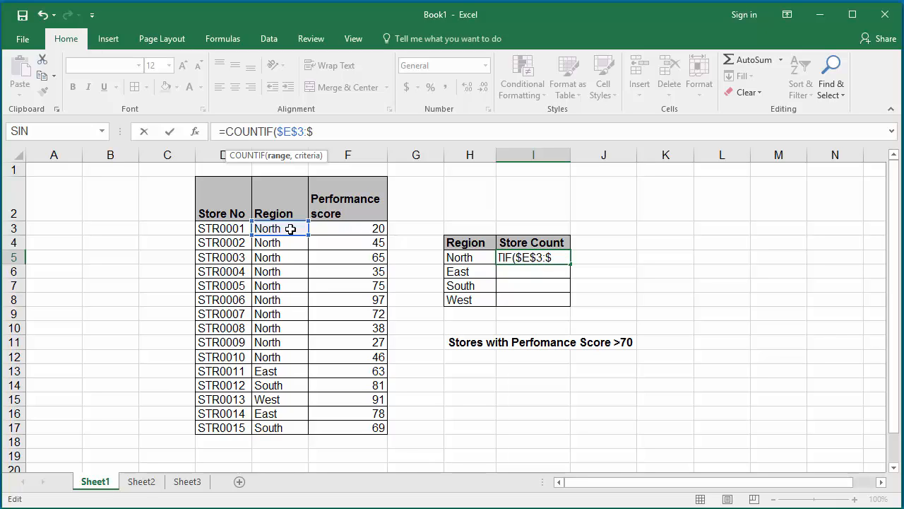
type("E$17")
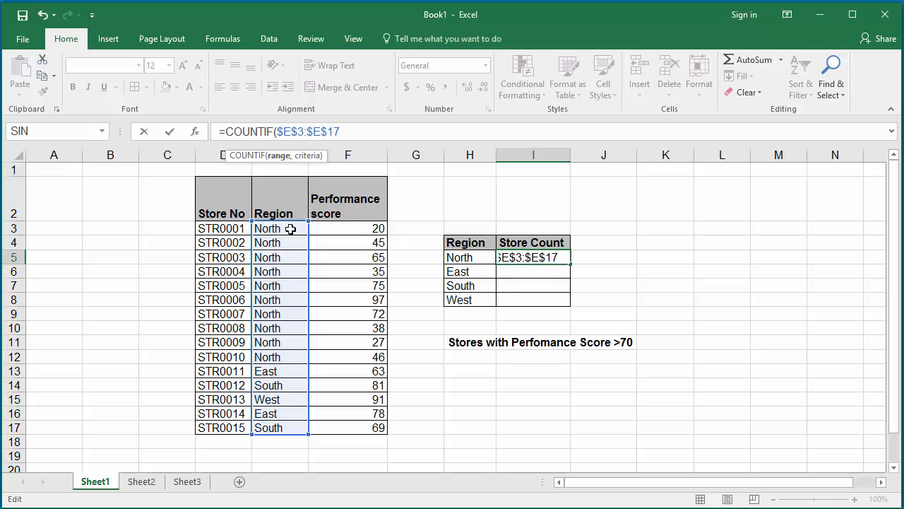
type(",")
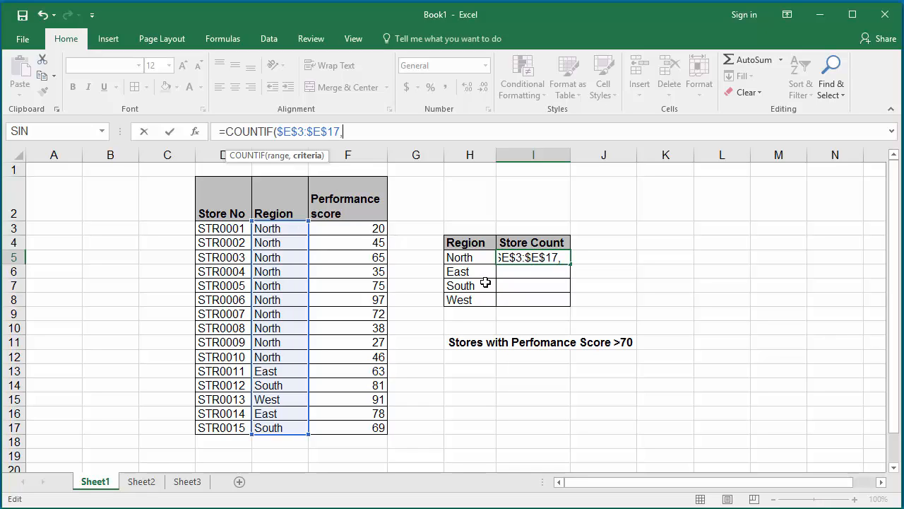
mouse_move(530, 360)
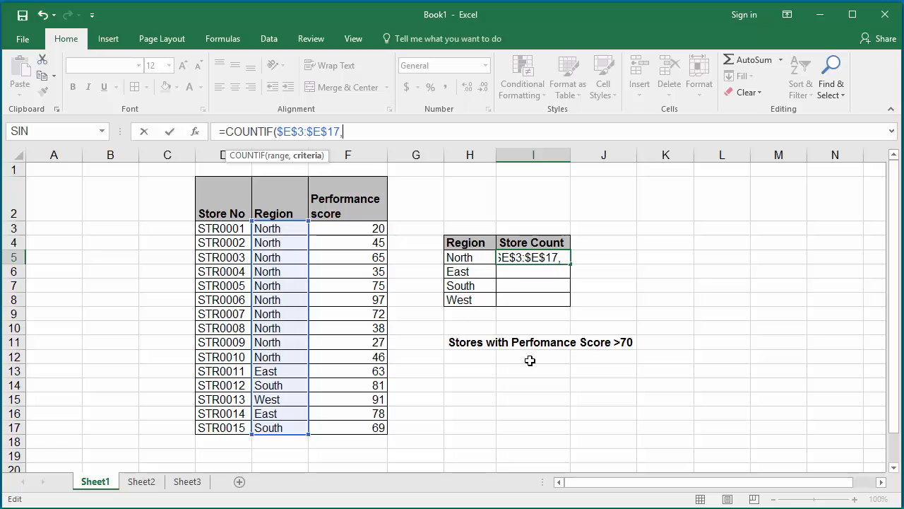
type("H")
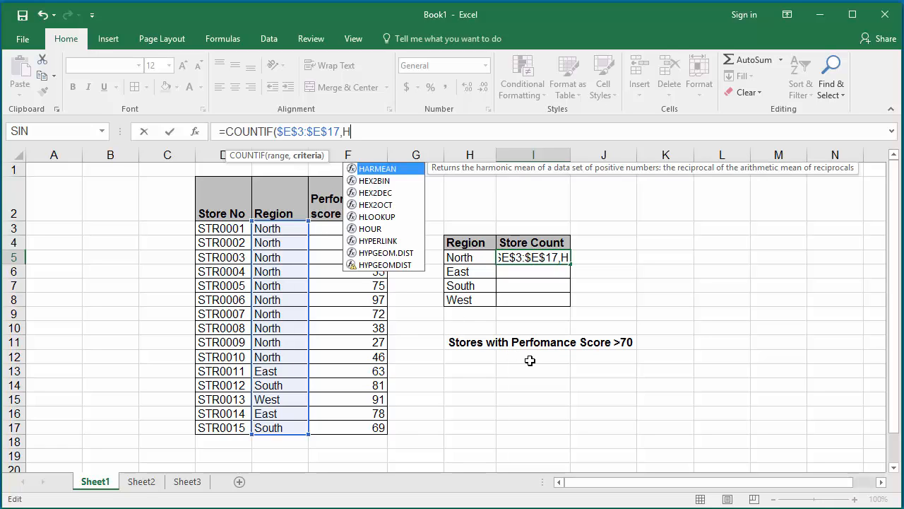
type("5")
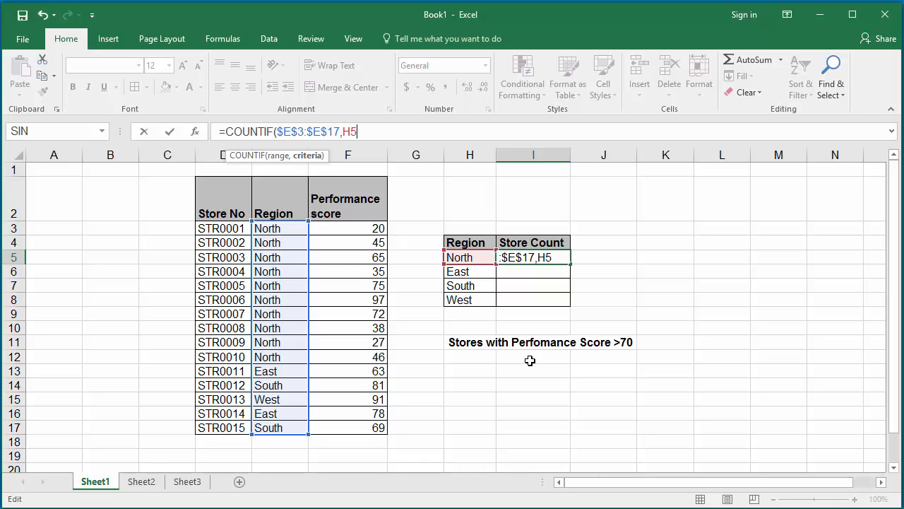
type(")")
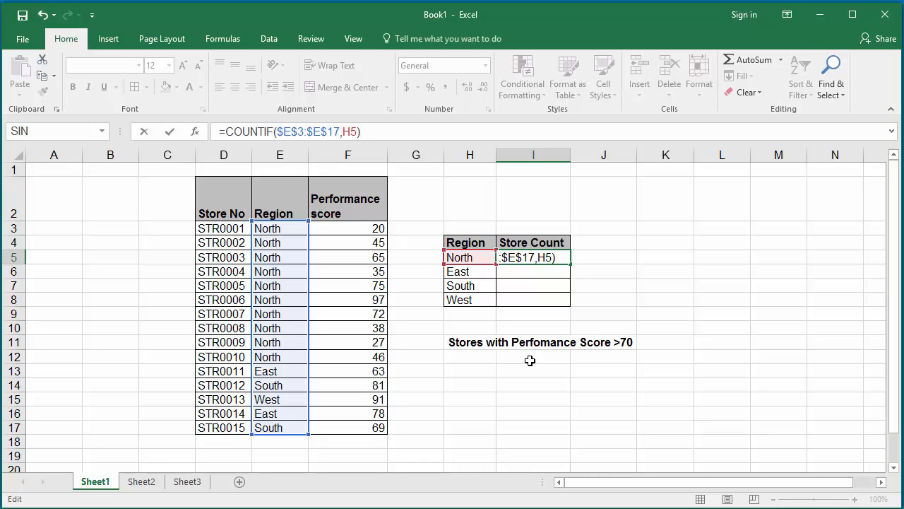
Step: Confirm the I5 formula and fill it down to I8 for North, East, South, West
key("Return")
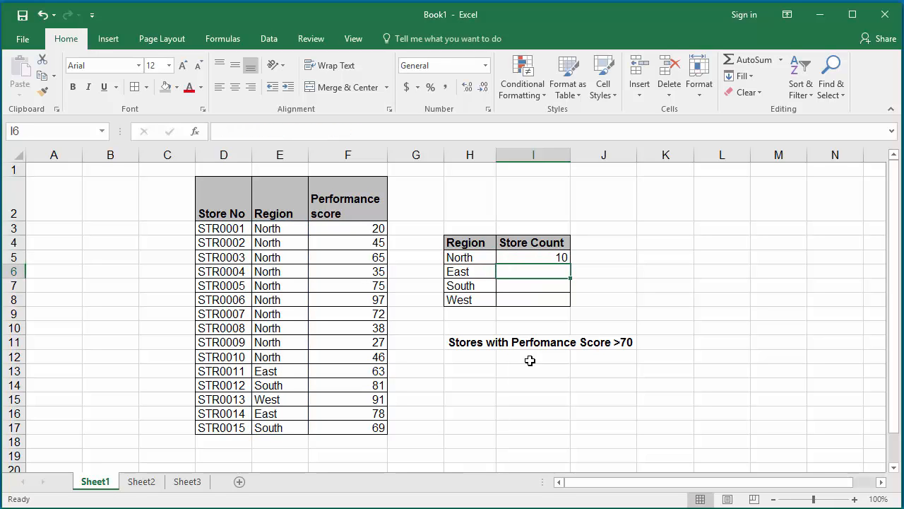
mouse_move(565, 257)
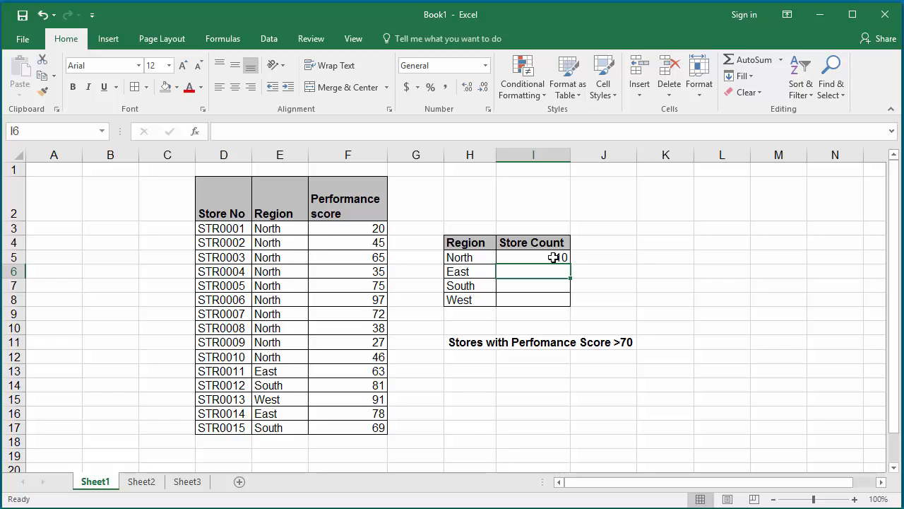
left_click(533, 257)
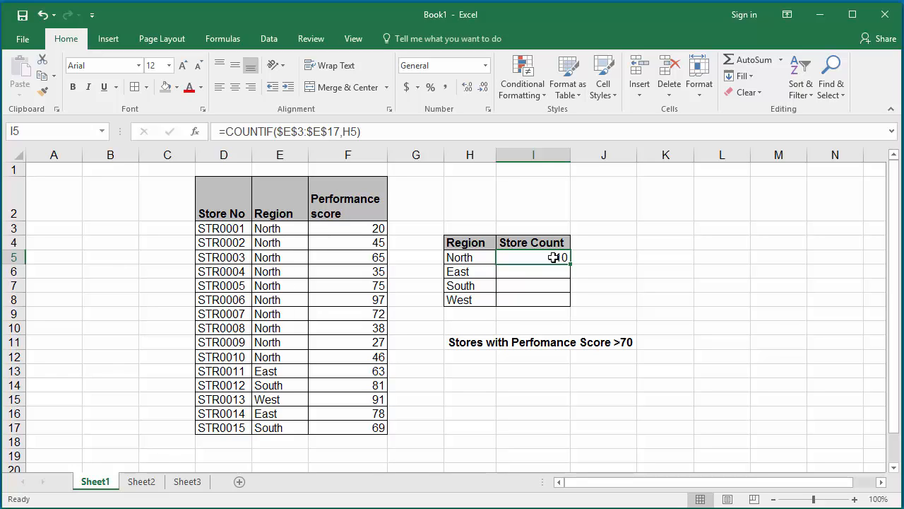
mouse_move(569, 267)
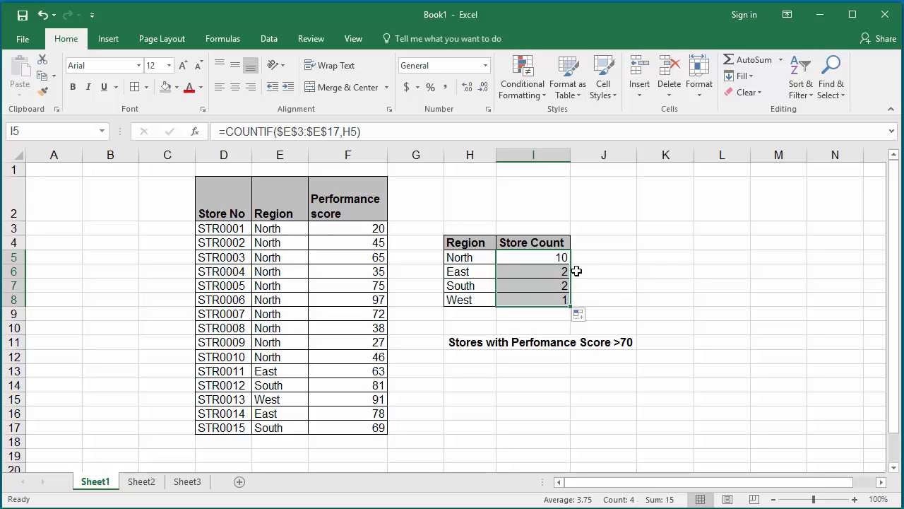
left_click(603, 271)
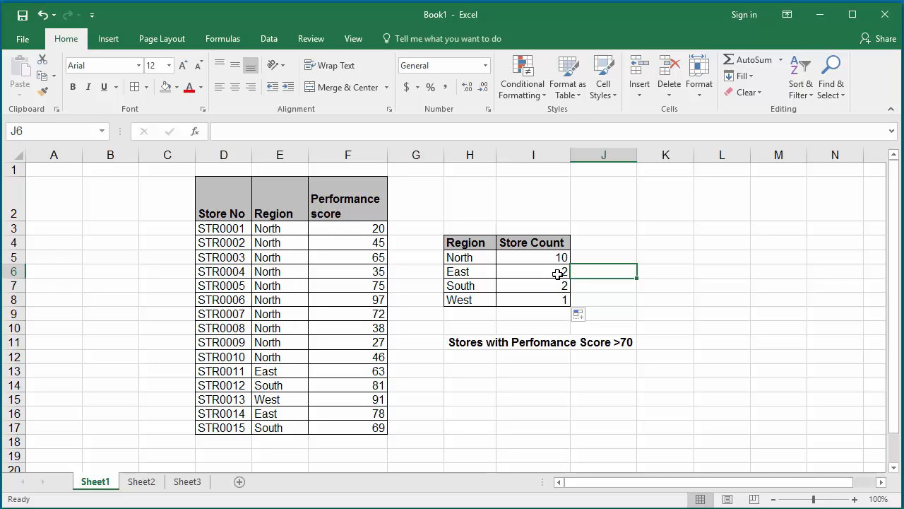
Step: Rename the North region entries in column E to North1, North2 and North3
left_click(280, 228)
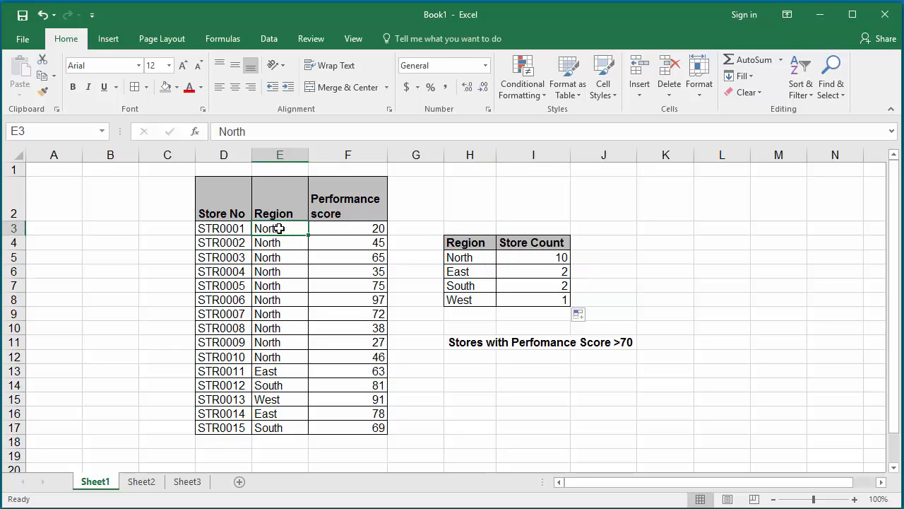
type("1")
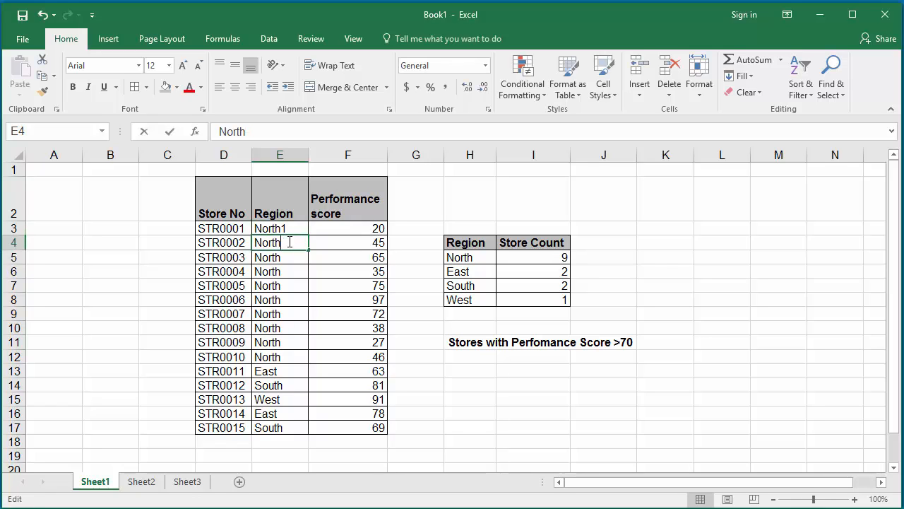
type("1")
left_click(280, 257)
type("2")
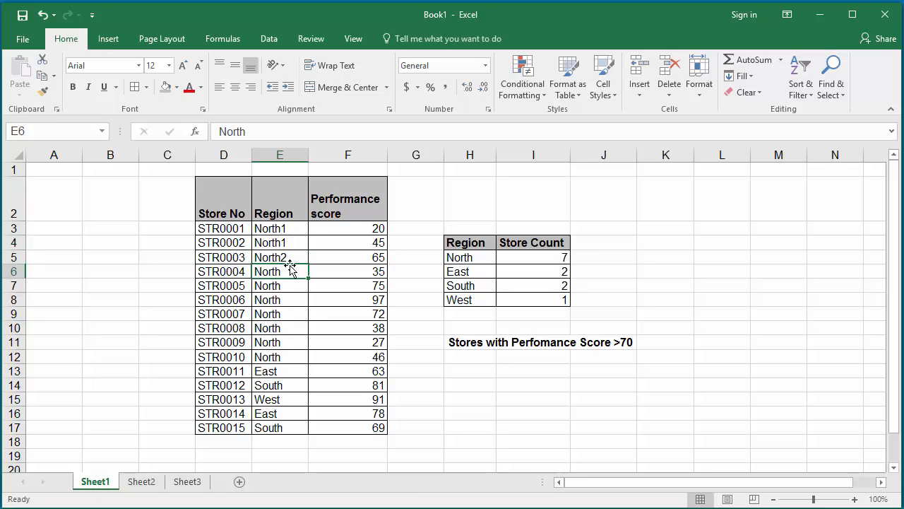
double_click(280, 271)
type("2")
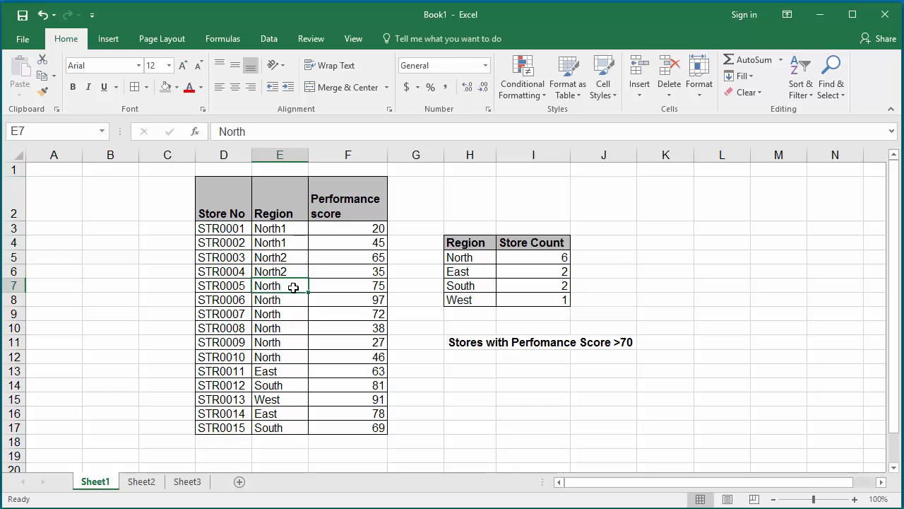
double_click(279, 285)
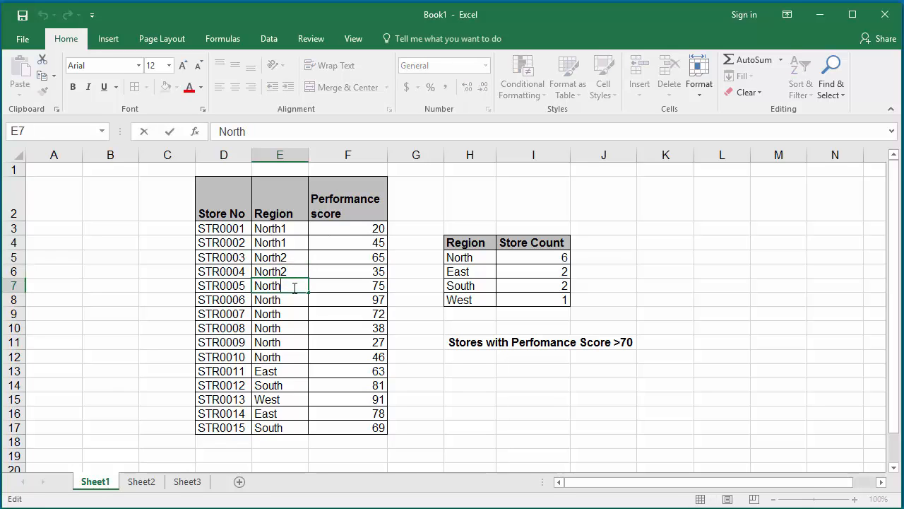
key("Return")
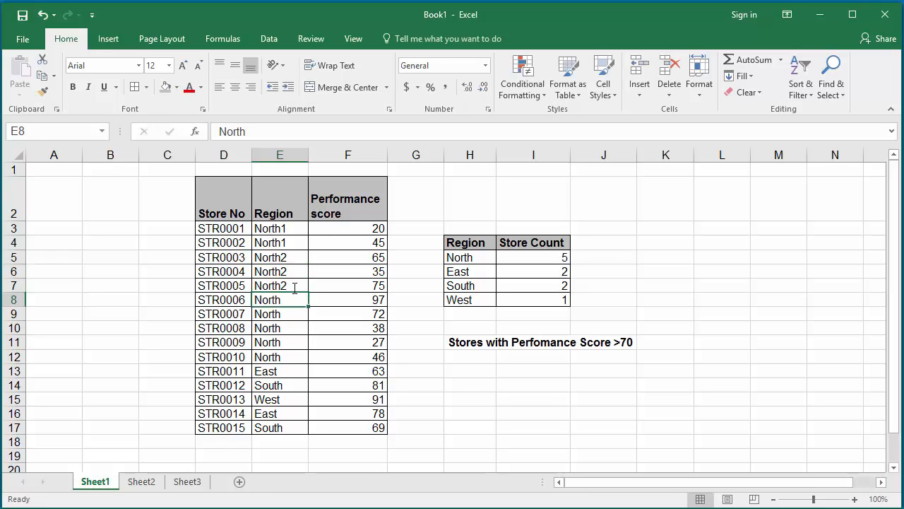
double_click(280, 300)
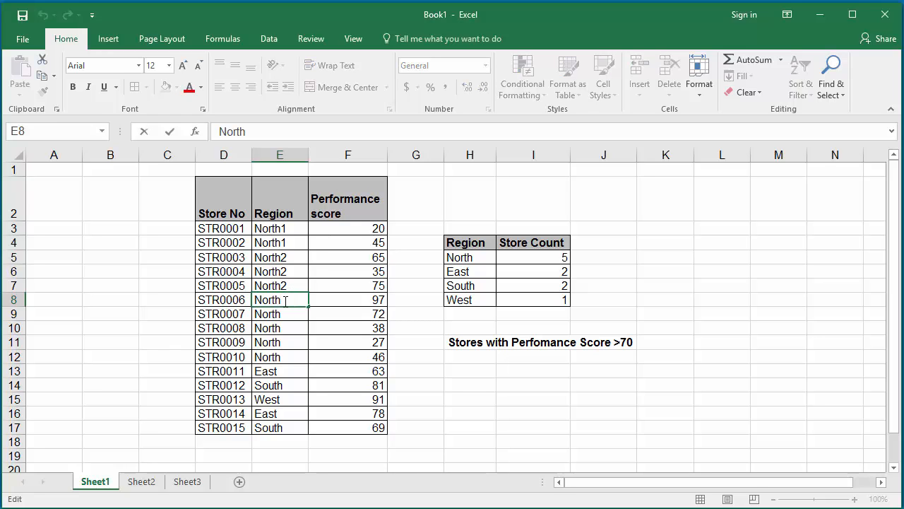
type("2")
key("Return")
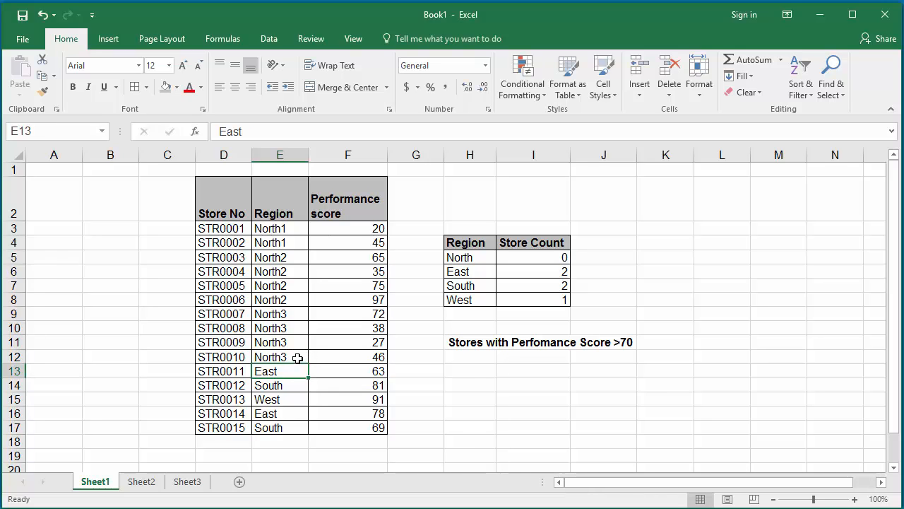
mouse_move(531, 255)
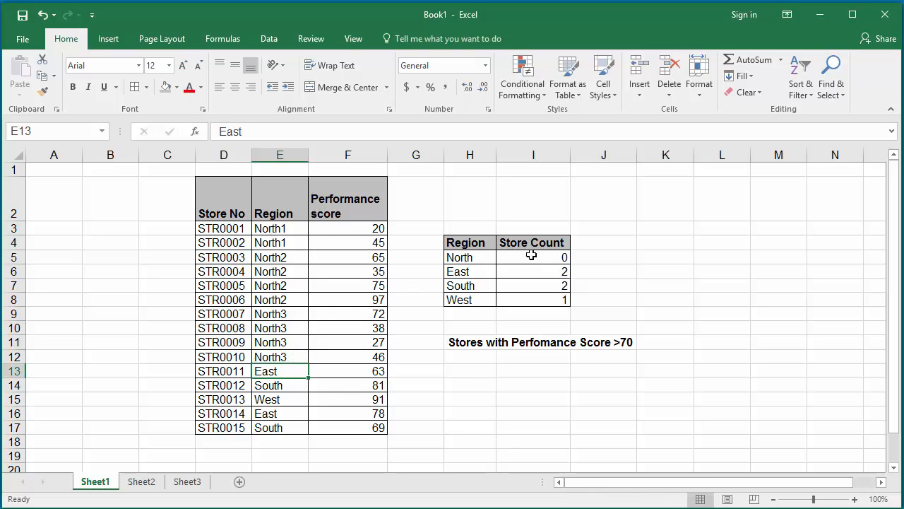
Step: Change the H5 criterion to North? so the North count returns 10
left_click(533, 257)
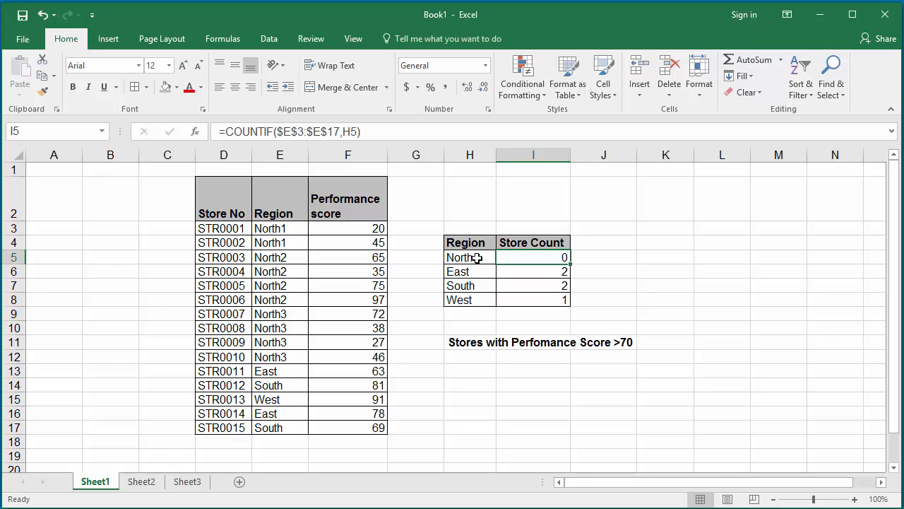
left_click(469, 256)
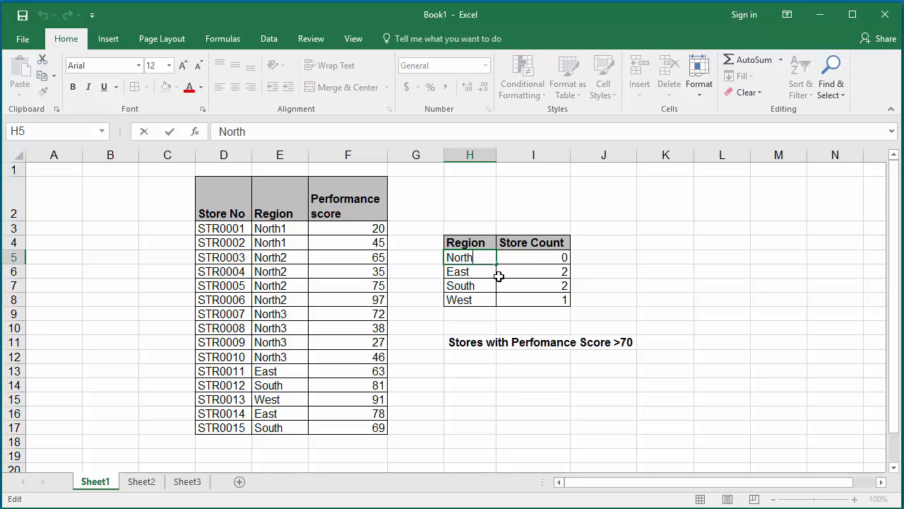
type("?")
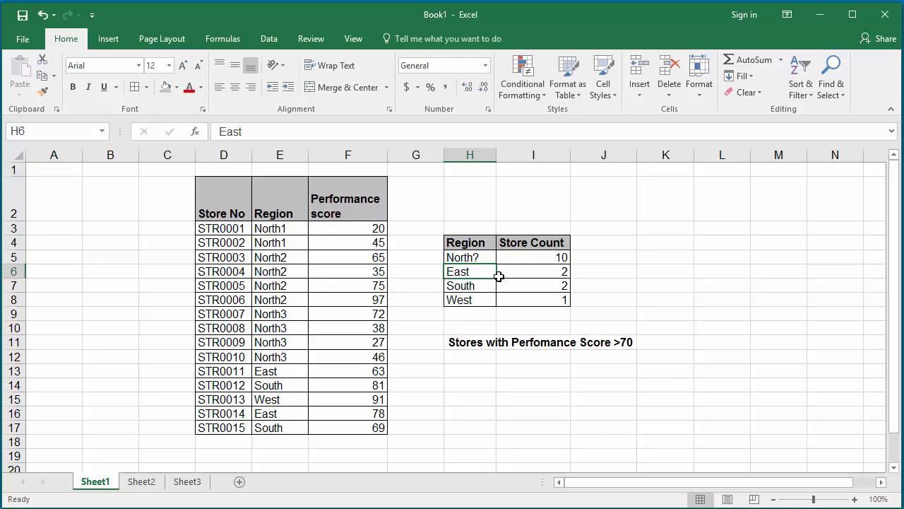
left_click(533, 256)
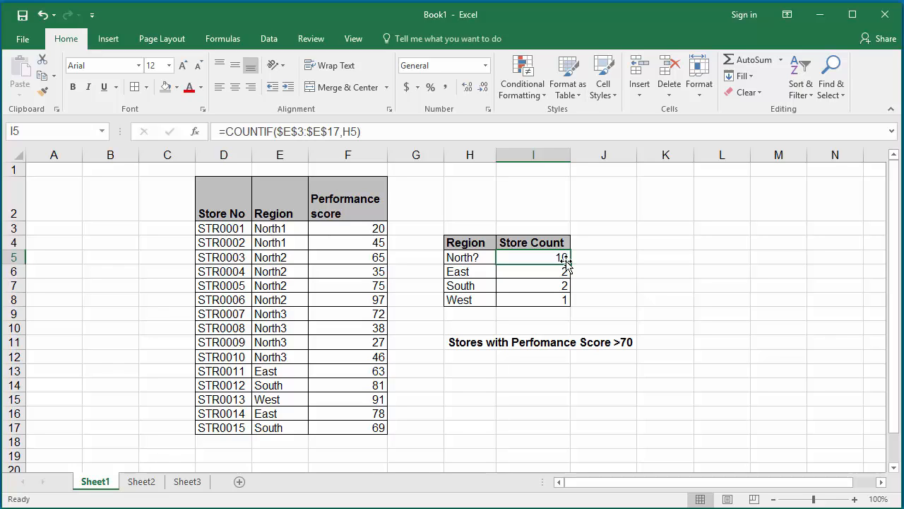
Step: Rename the first North entries in E4–E9 to North01, North02 and North03
double_click(280, 228)
type("0")
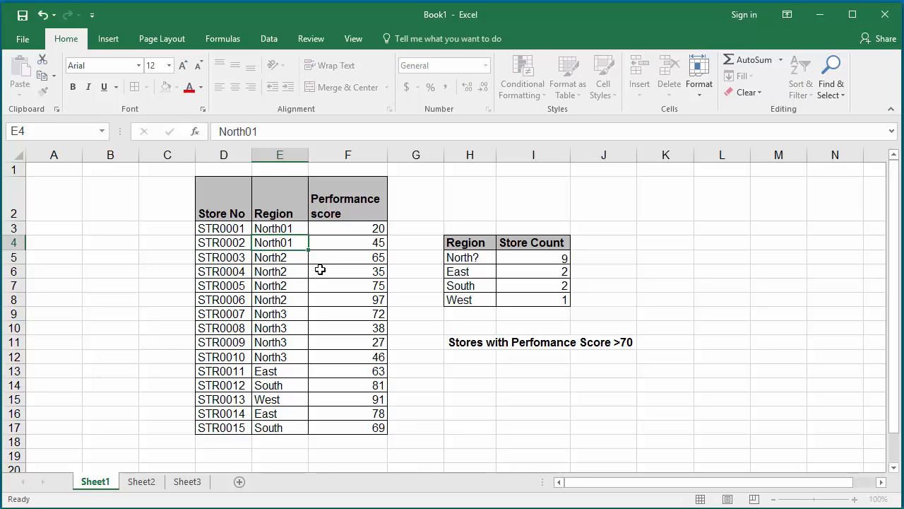
double_click(279, 271)
type("0")
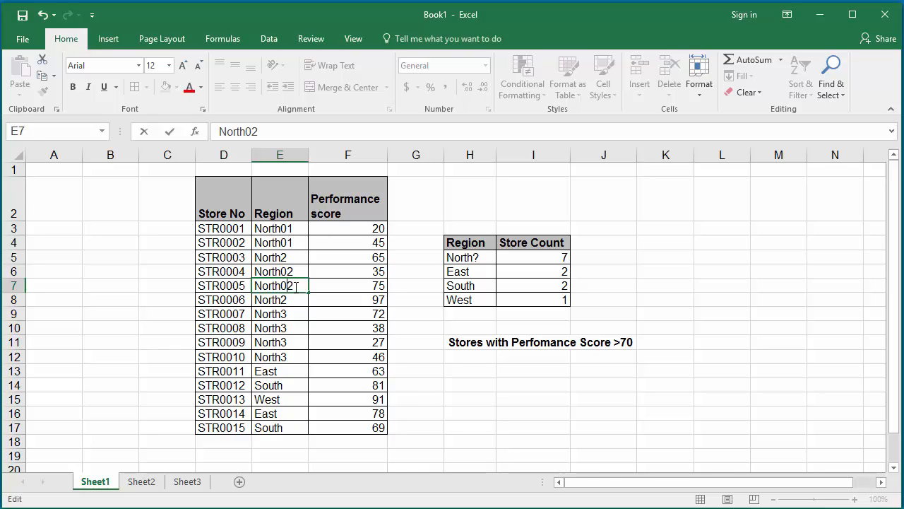
key("Return")
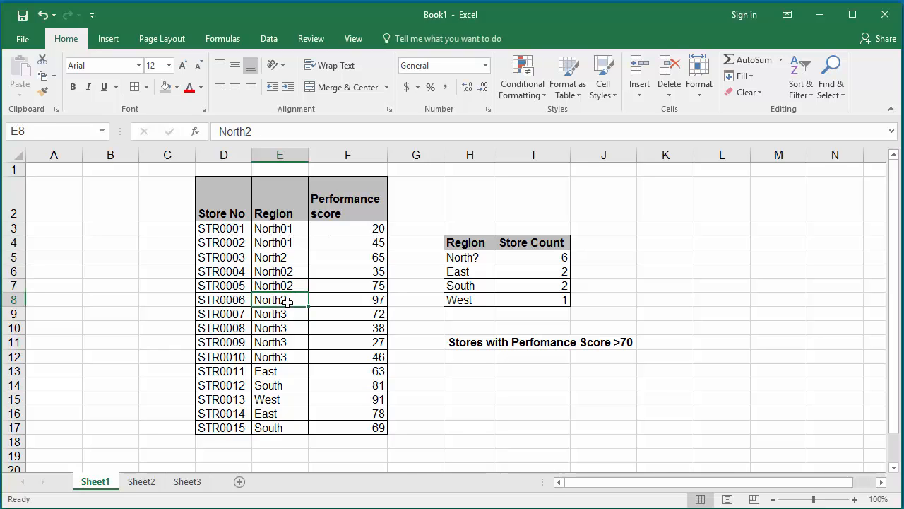
double_click(280, 299)
type("0")
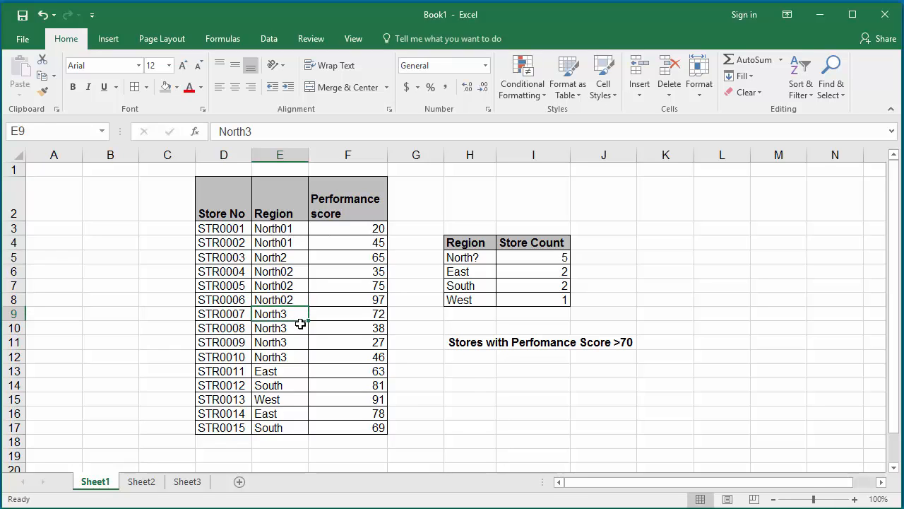
double_click(280, 314)
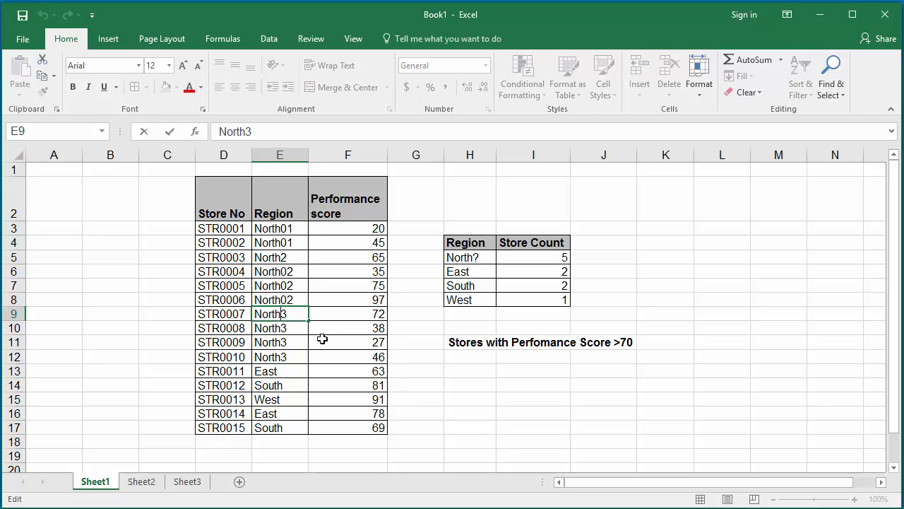
key("Return")
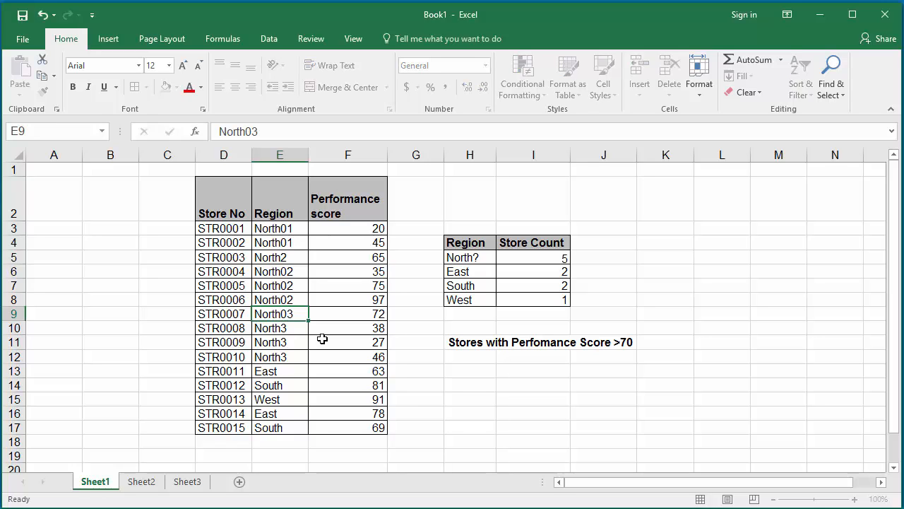
Step: Rename the remaining entries in E5, E11 and E12 to North02 and North03
left_click(280, 328)
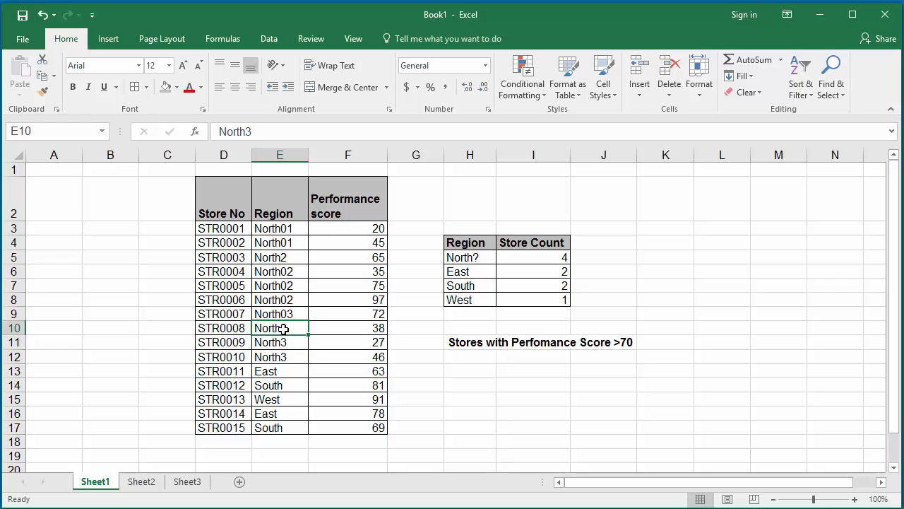
left_click(279, 342)
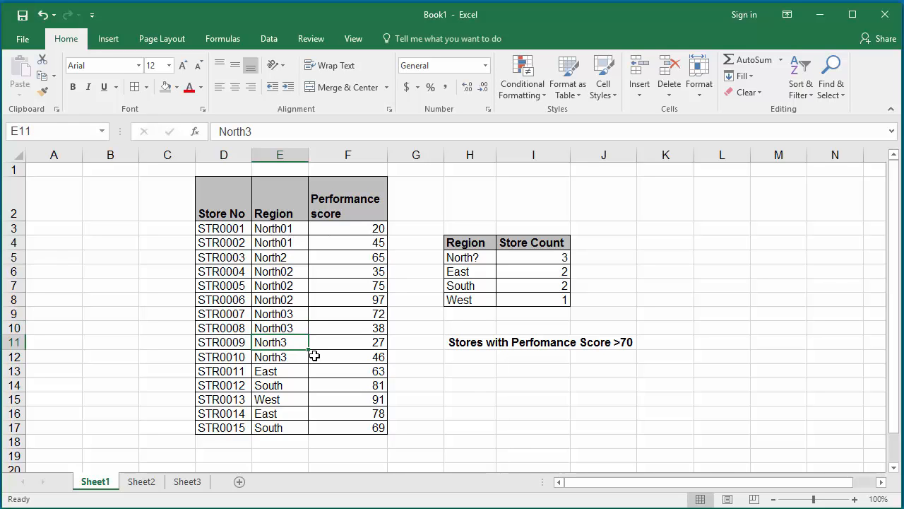
double_click(280, 342)
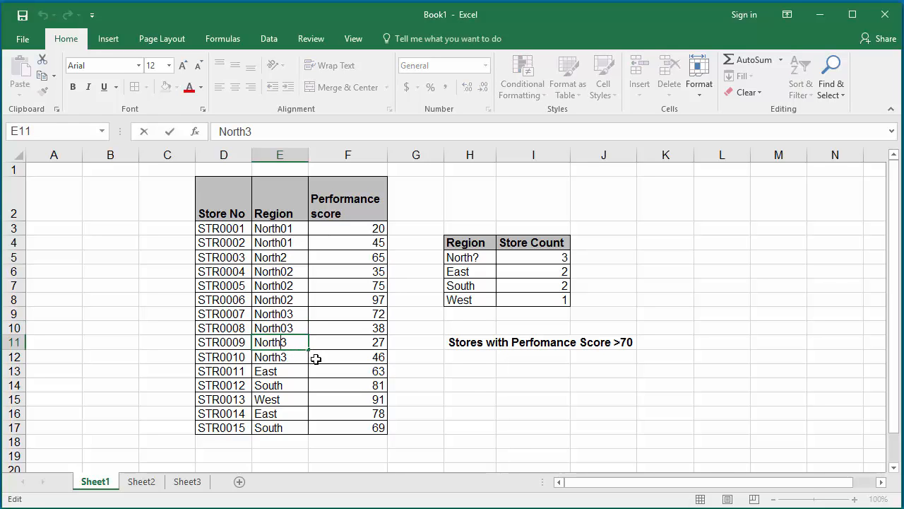
key("Return")
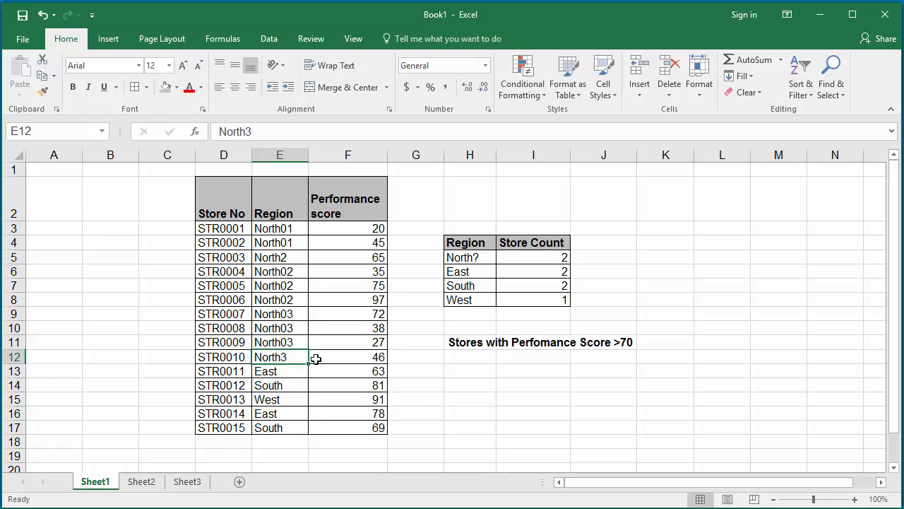
double_click(270, 357)
type("0")
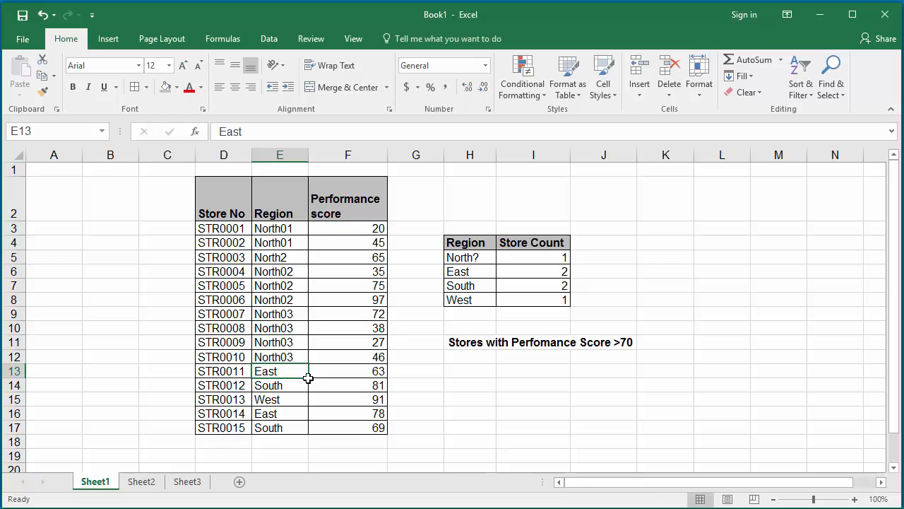
mouse_move(290, 258)
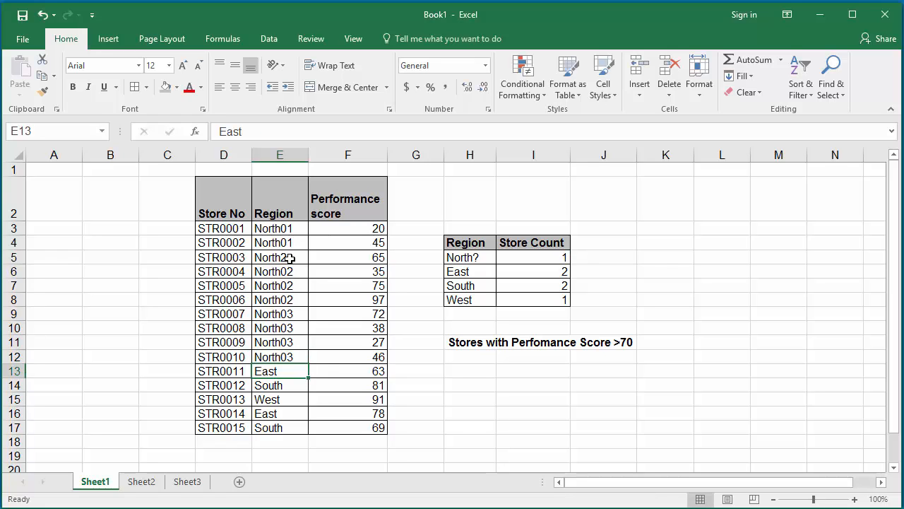
double_click(280, 257)
type("0")
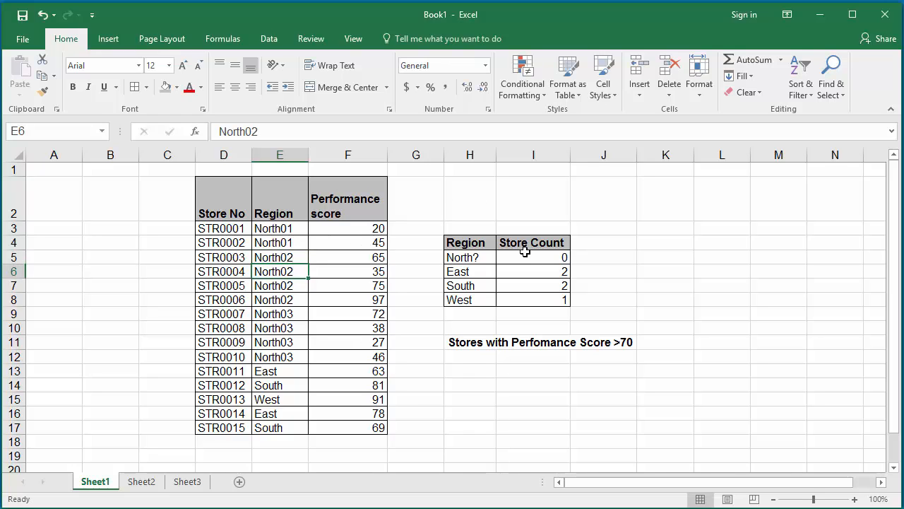
Step: Replace the ? in H5 with *, making the criterion North* with count 10
left_click(533, 257)
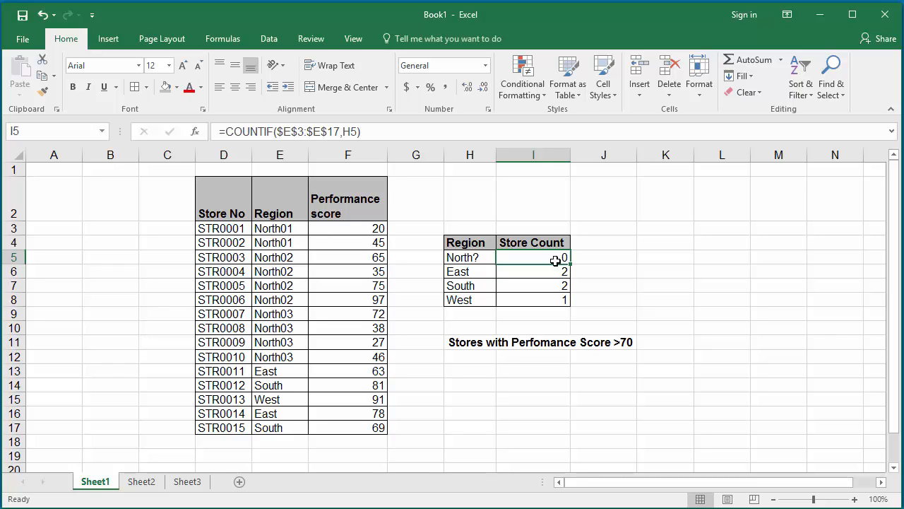
mouse_move(492, 260)
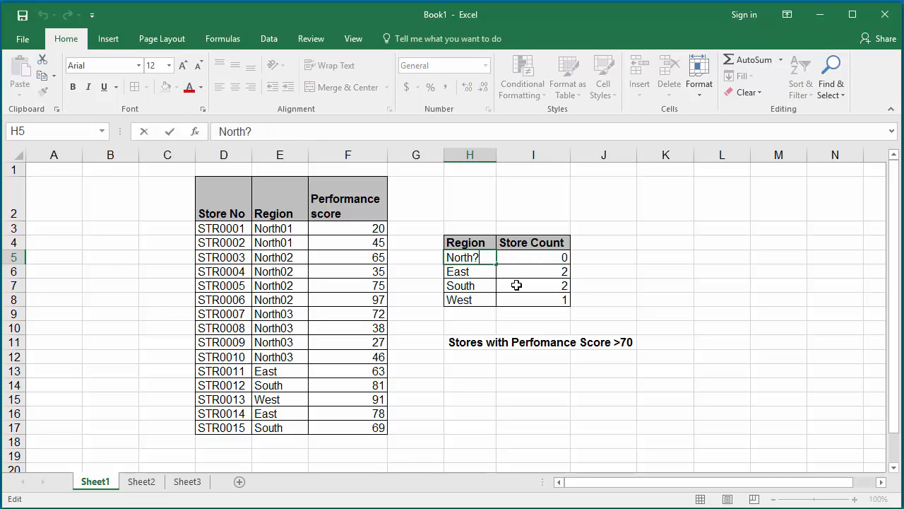
key("Backspace")
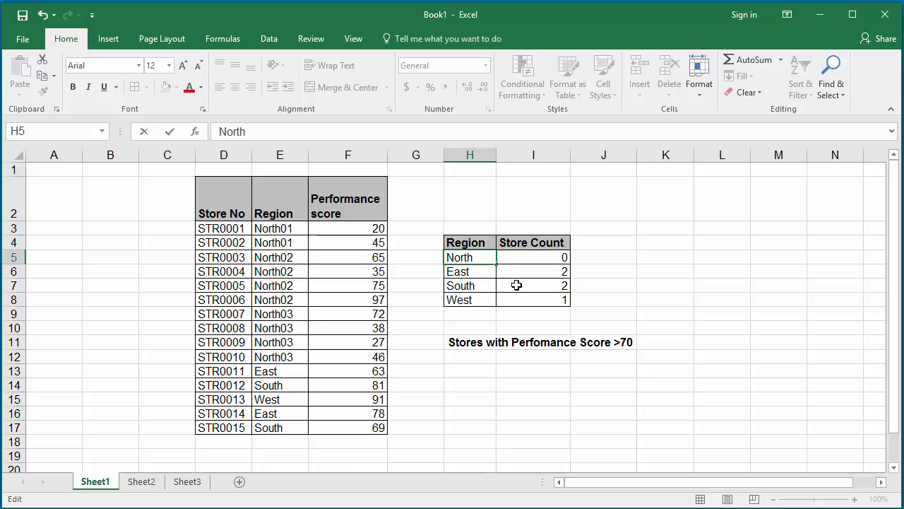
type("*")
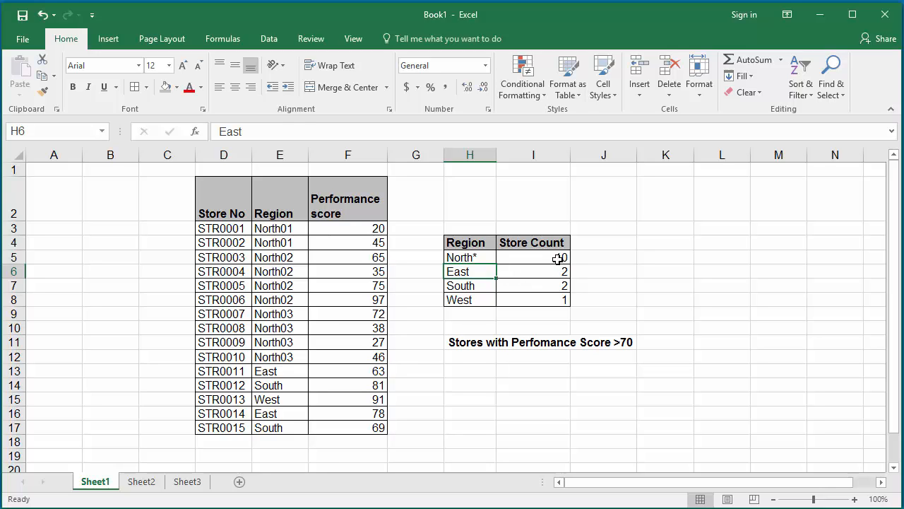
left_click(533, 256)
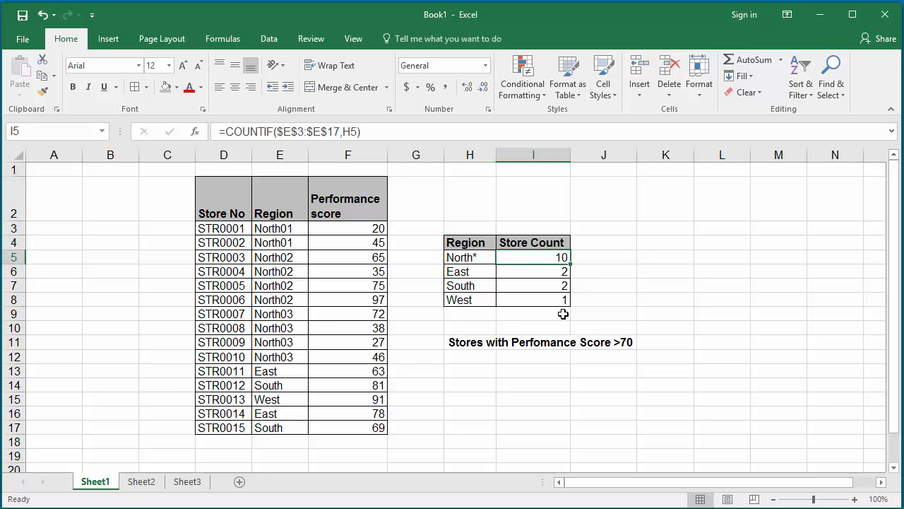
left_click(532, 271)
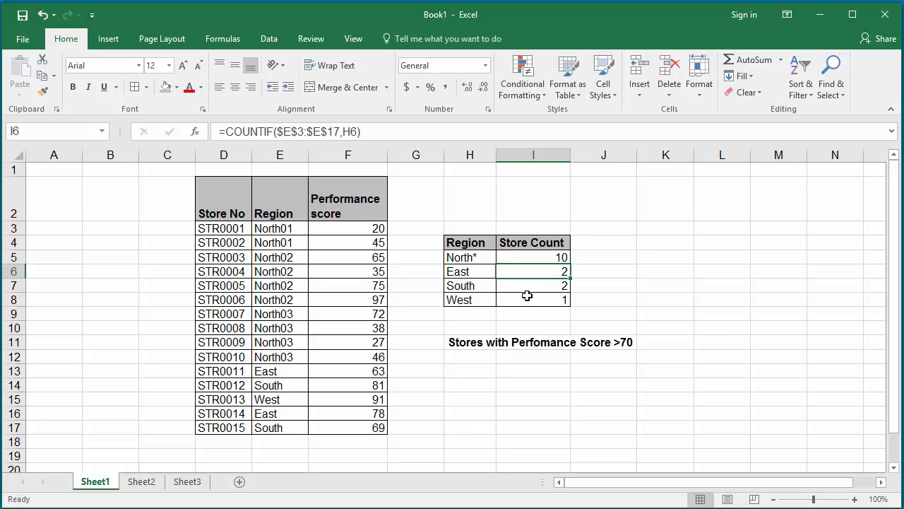
mouse_move(287, 373)
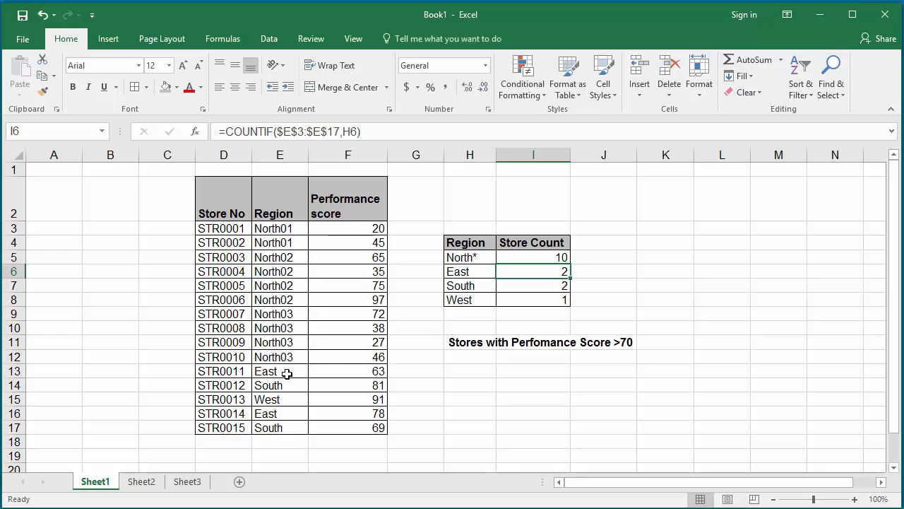
Step: Change STR0013's region in E15 to West?, dropping the West count to 0
left_click(280, 371)
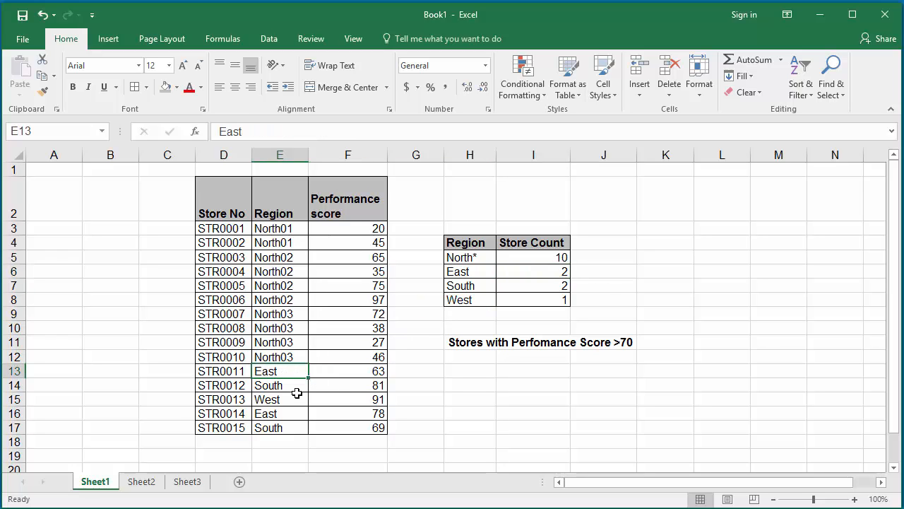
double_click(280, 399)
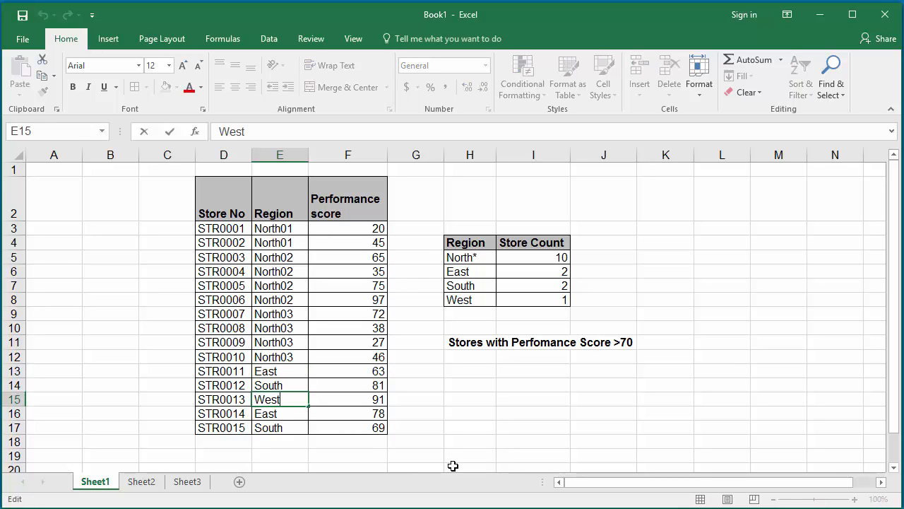
type("?")
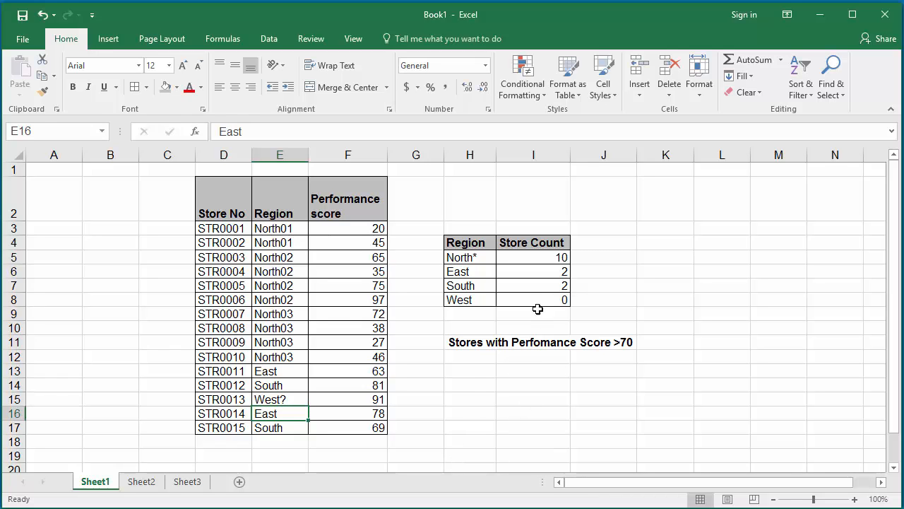
left_click(533, 299)
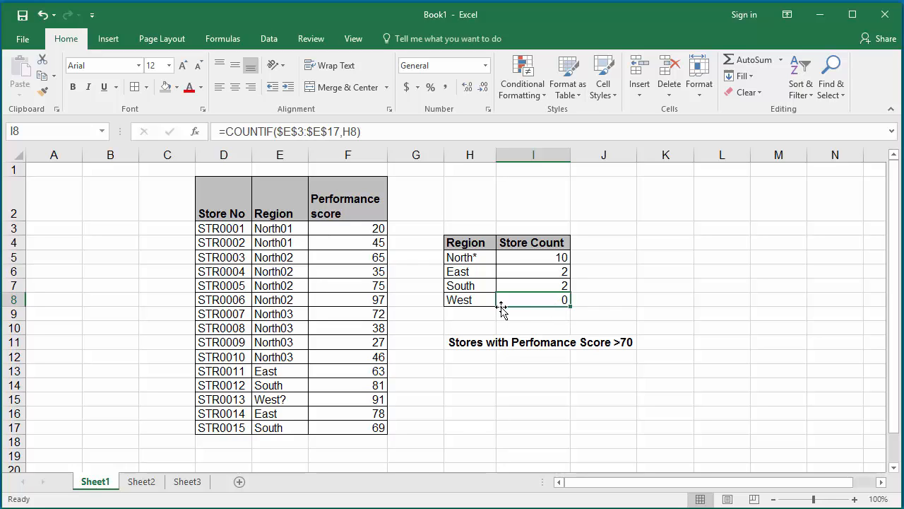
mouse_move(484, 300)
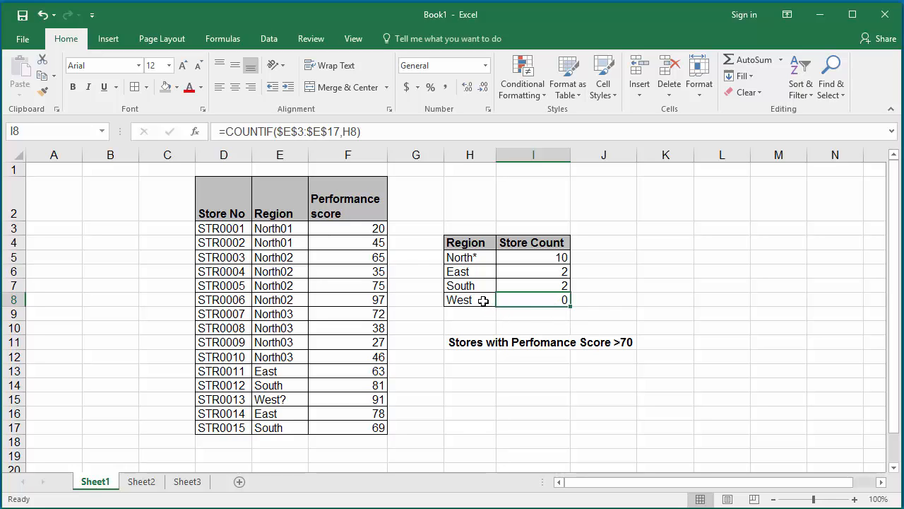
Step: Change the H8 criterion to West~? so the West count shows 1 again
double_click(469, 300)
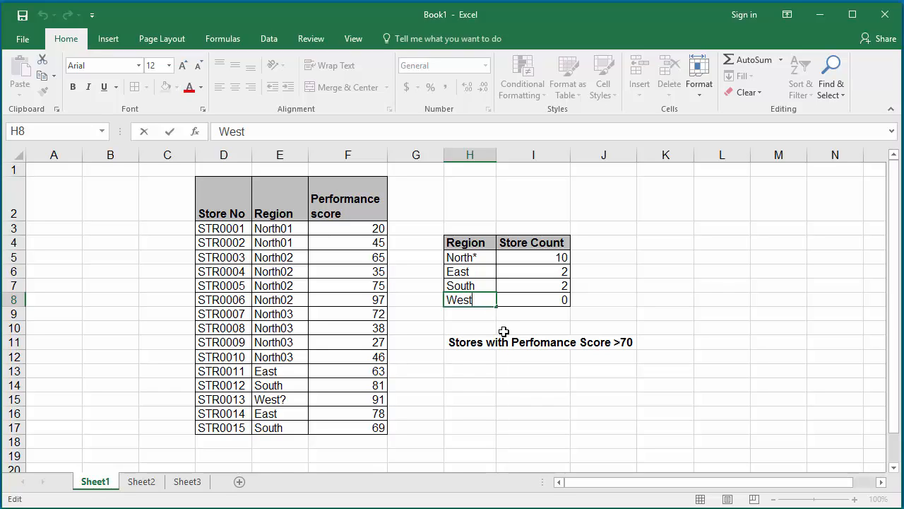
type("~")
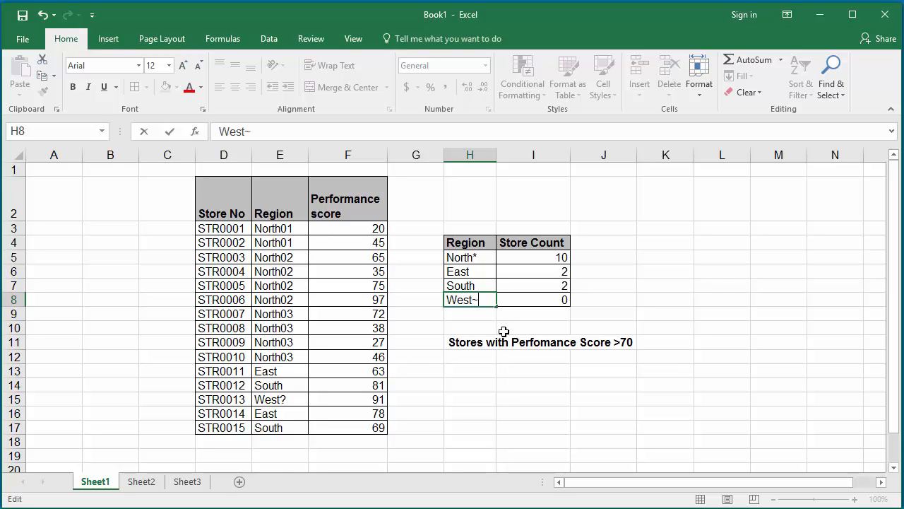
type("?")
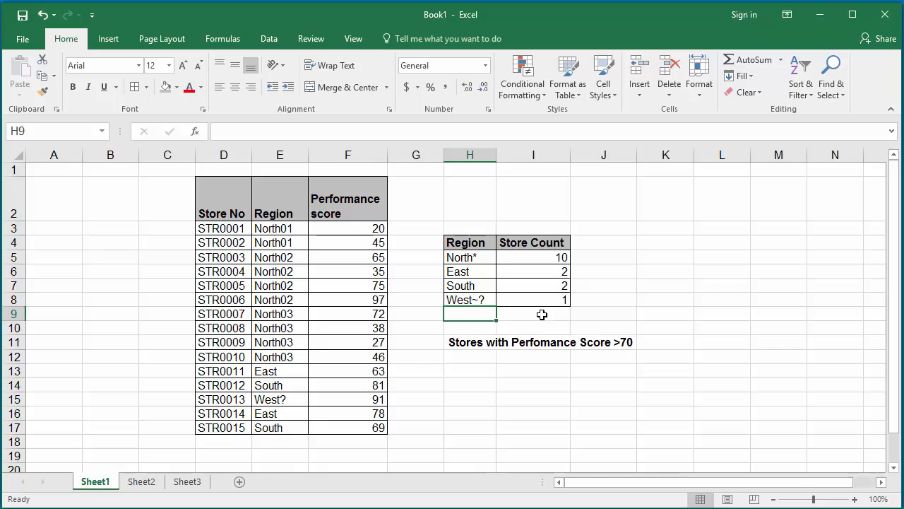
left_click(534, 299)
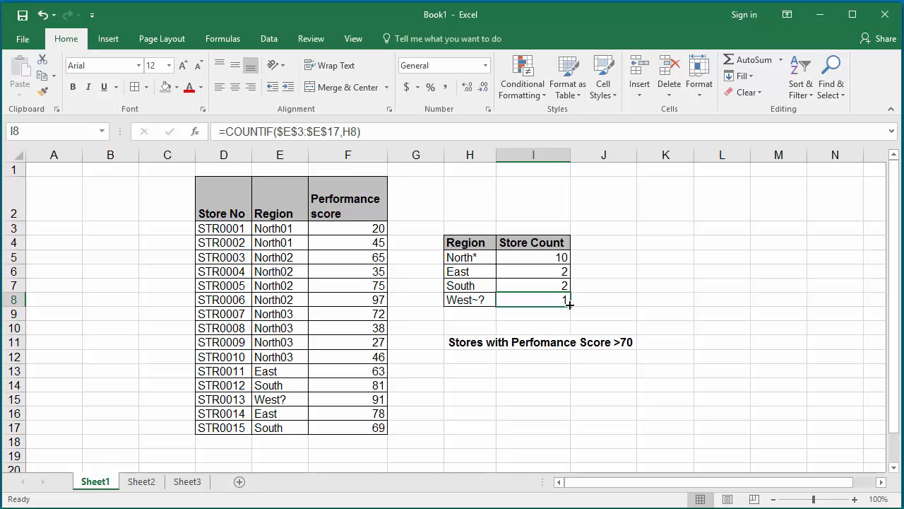
mouse_move(558, 323)
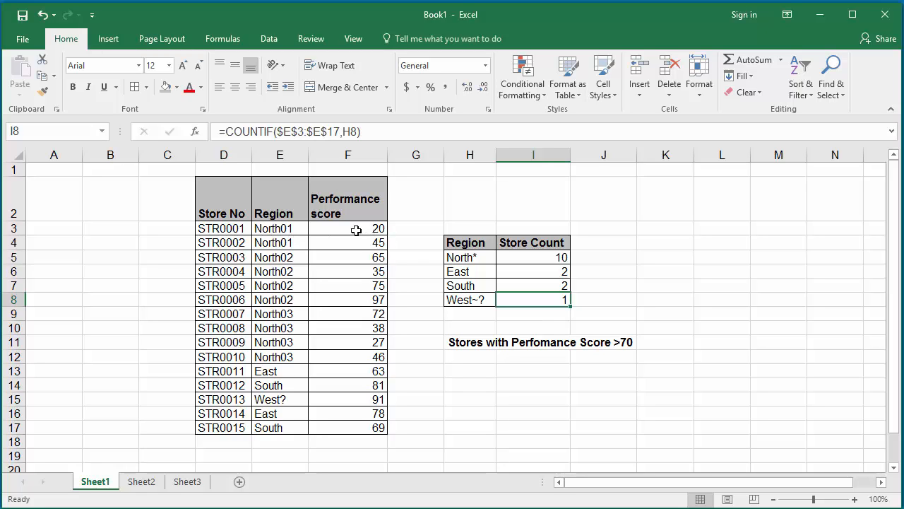
mouse_move(346, 243)
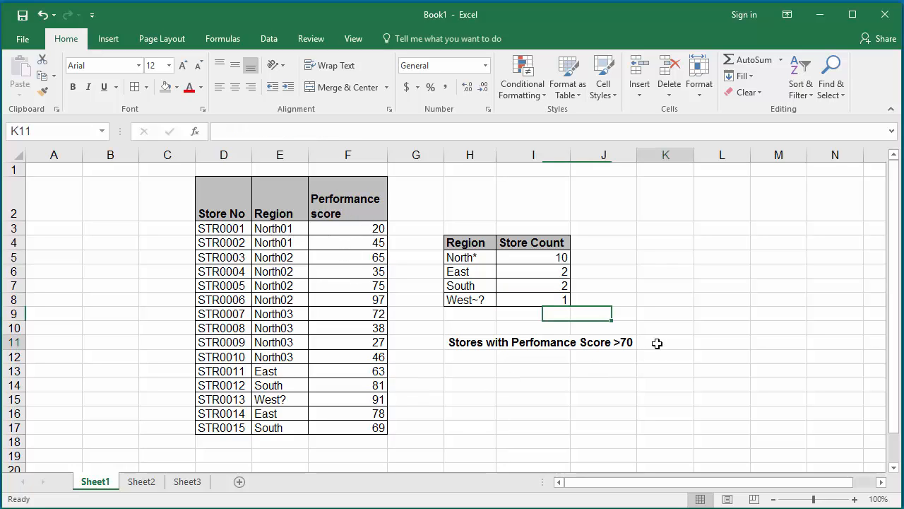
Step: Enter =COUNTIF(F3:F17,>70) in K11 without quotes around the criterion
left_click(666, 342)
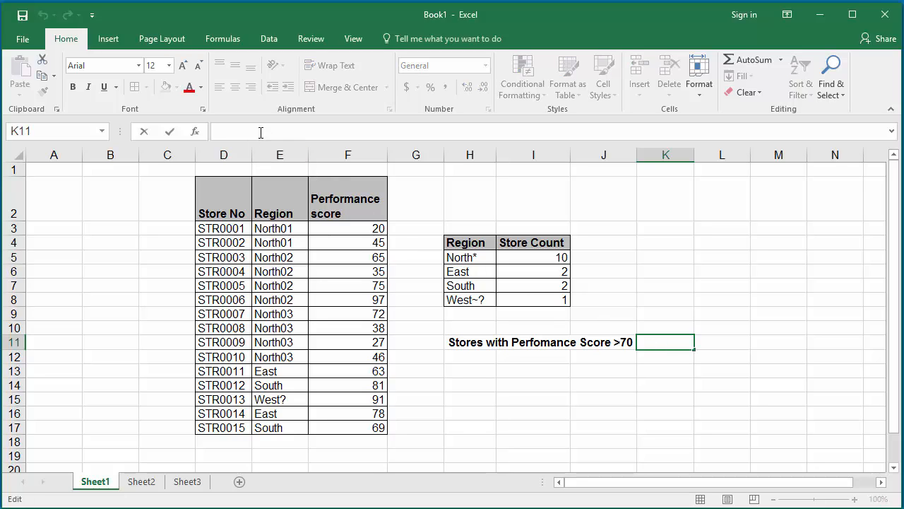
type("=")
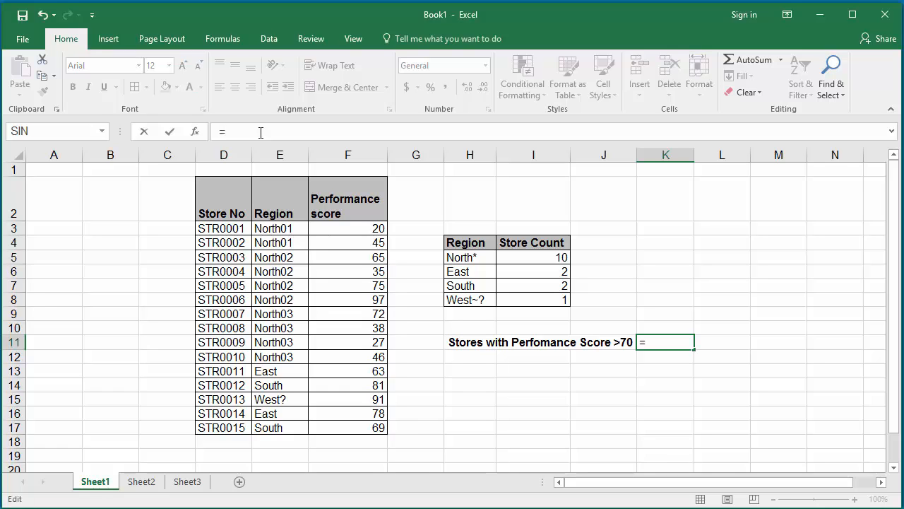
type("COUNTIF(")
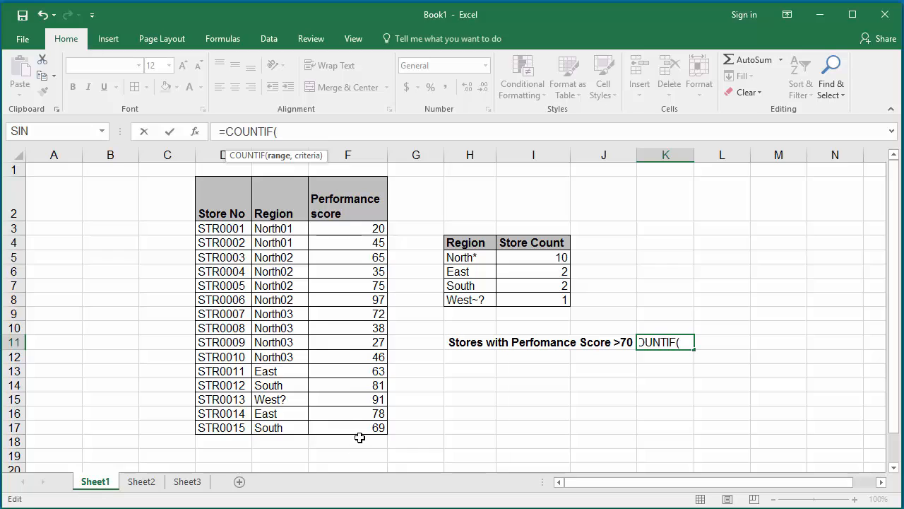
mouse_move(352, 409)
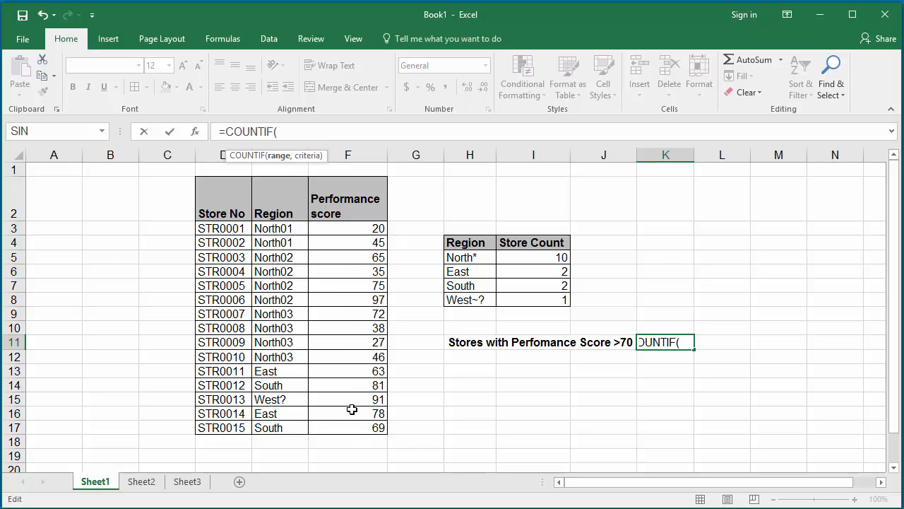
mouse_move(303, 131)
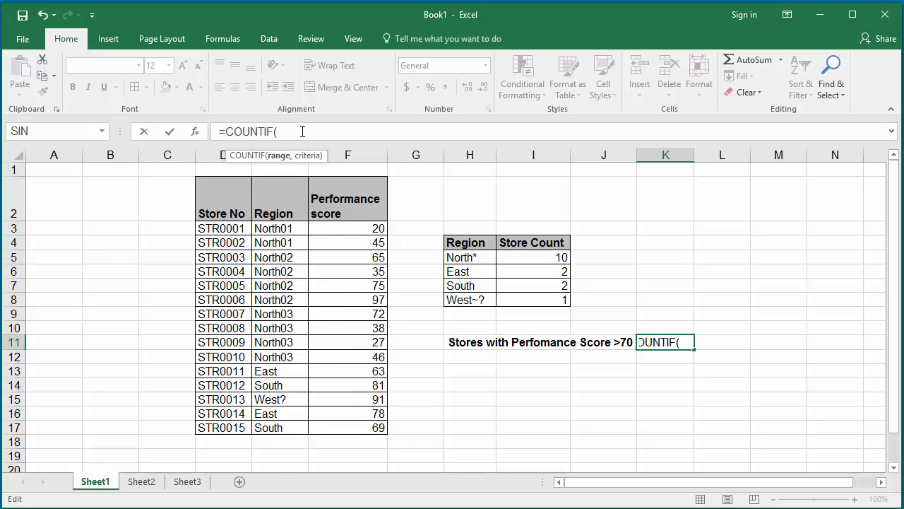
type("F3:")
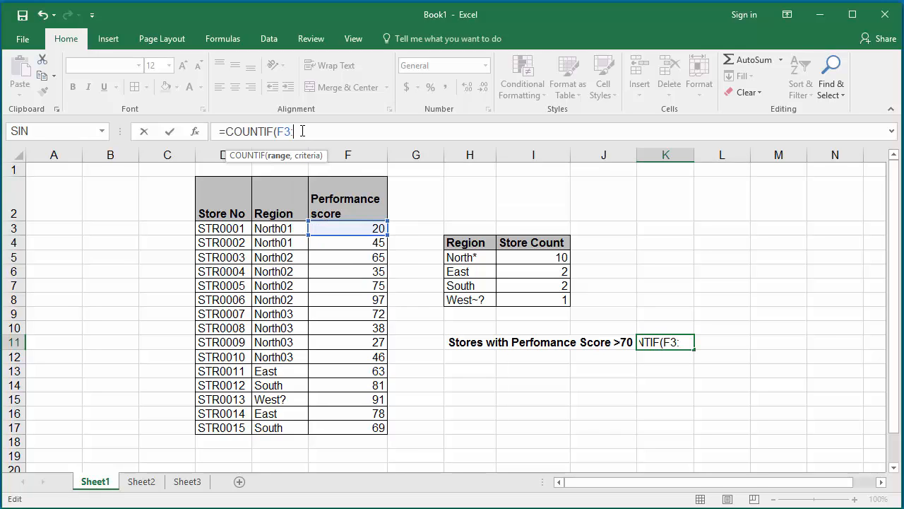
type("F")
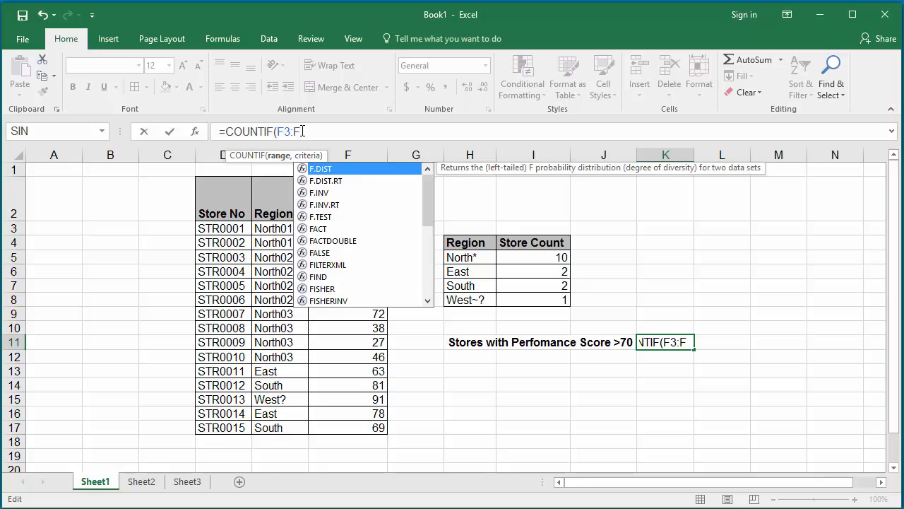
type("17")
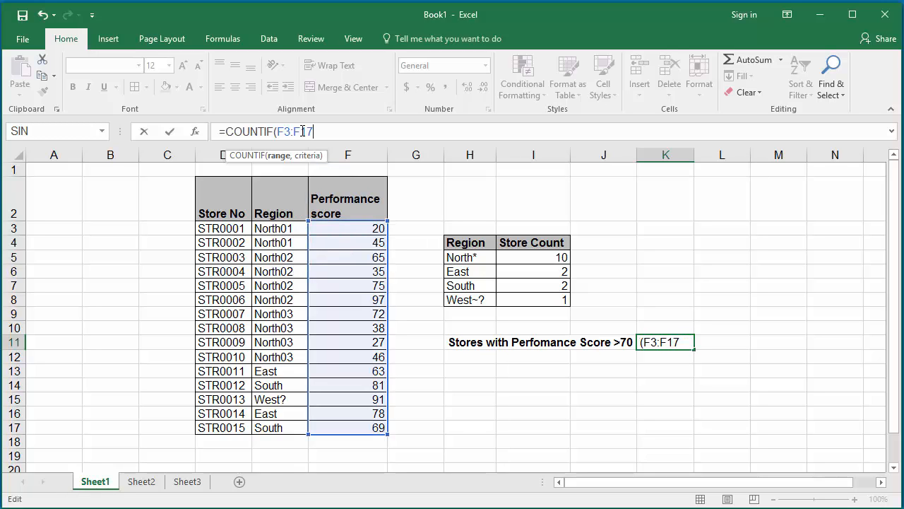
mouse_move(367, 184)
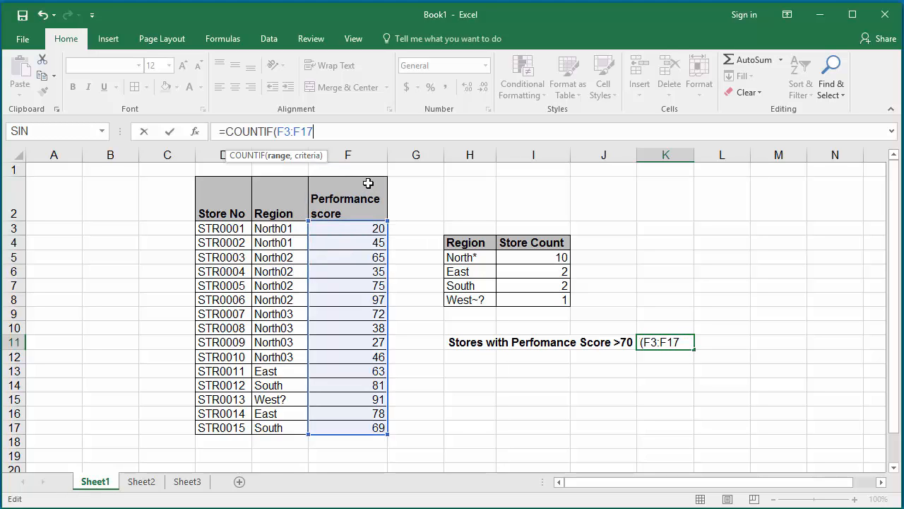
type(",")
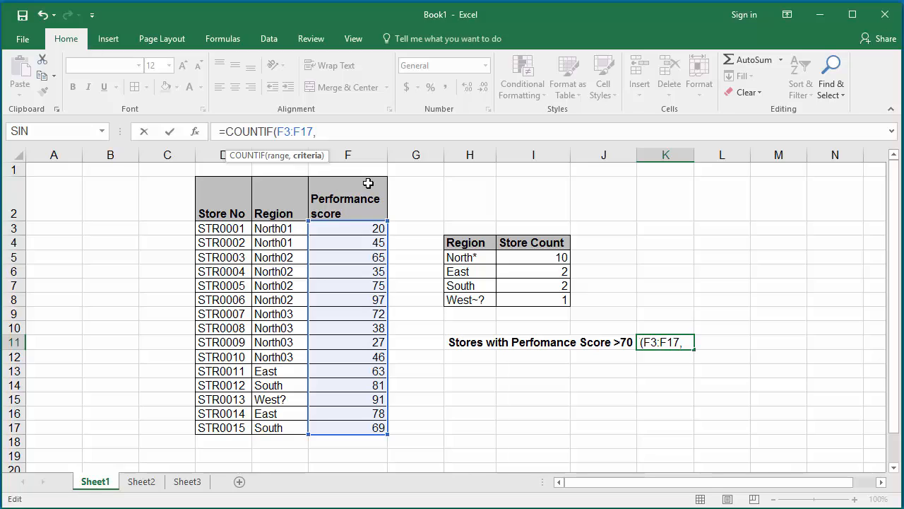
type(">")
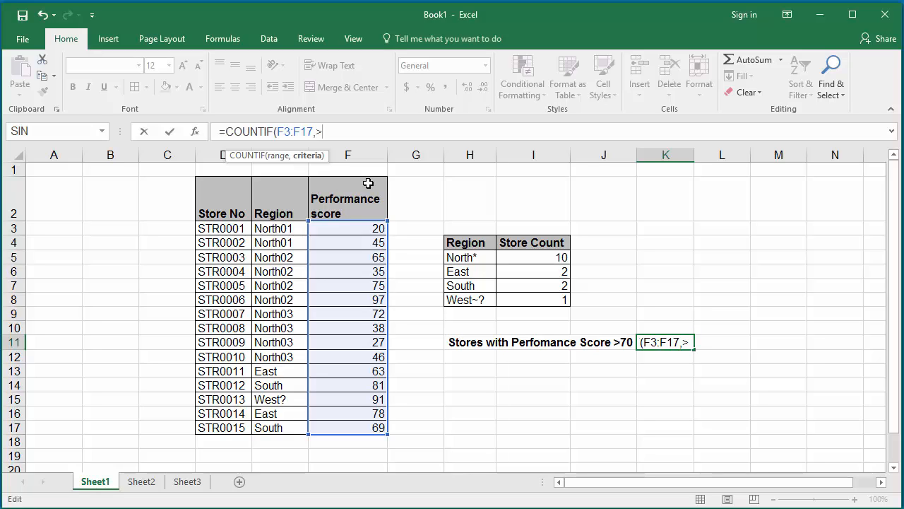
type("70")
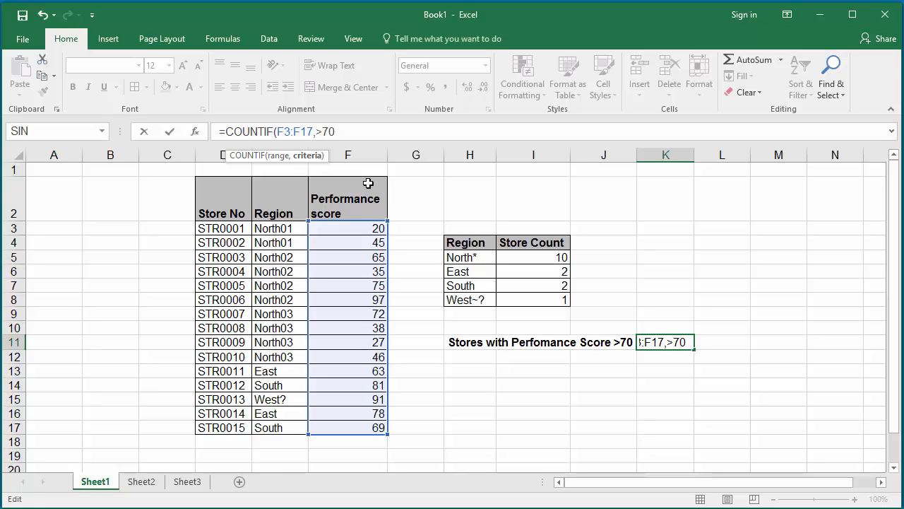
type(")")
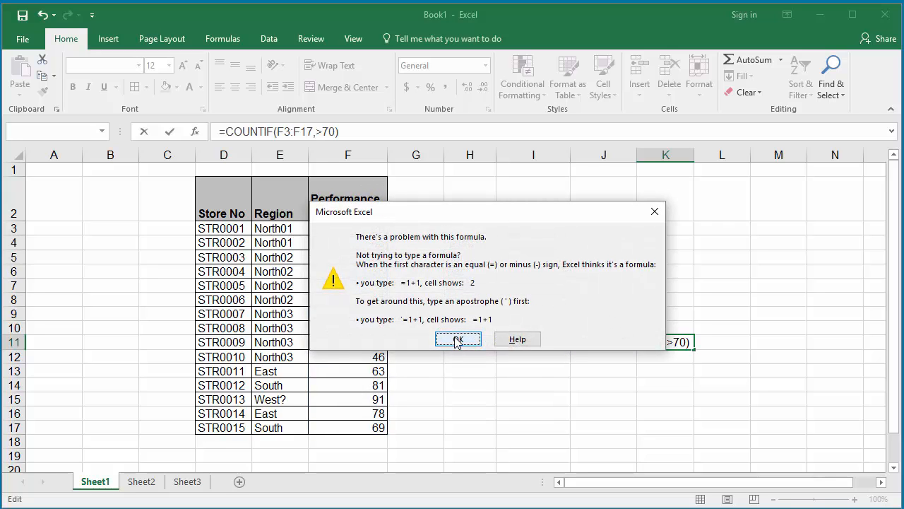
Step: Dismiss the formula error and commit =COUNTIF(F3:F17,">70") with the quoted criterion
left_click(458, 338)
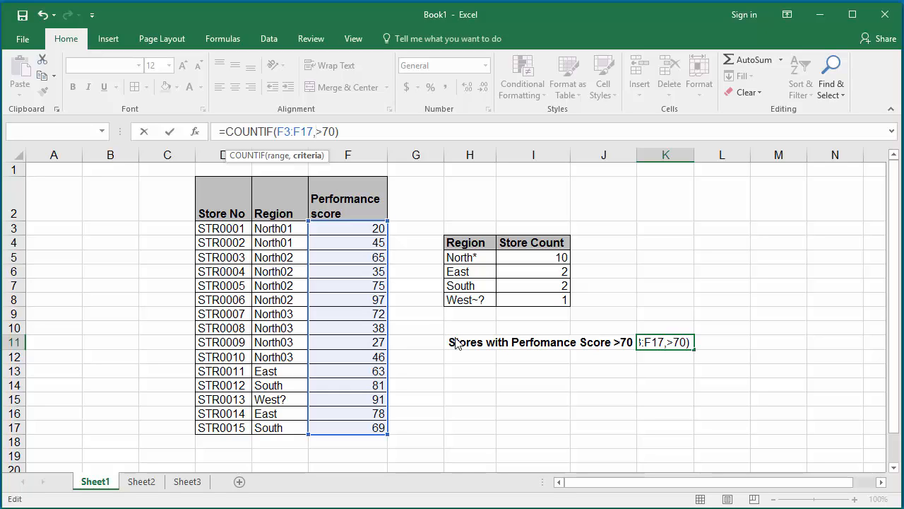
type("\"")
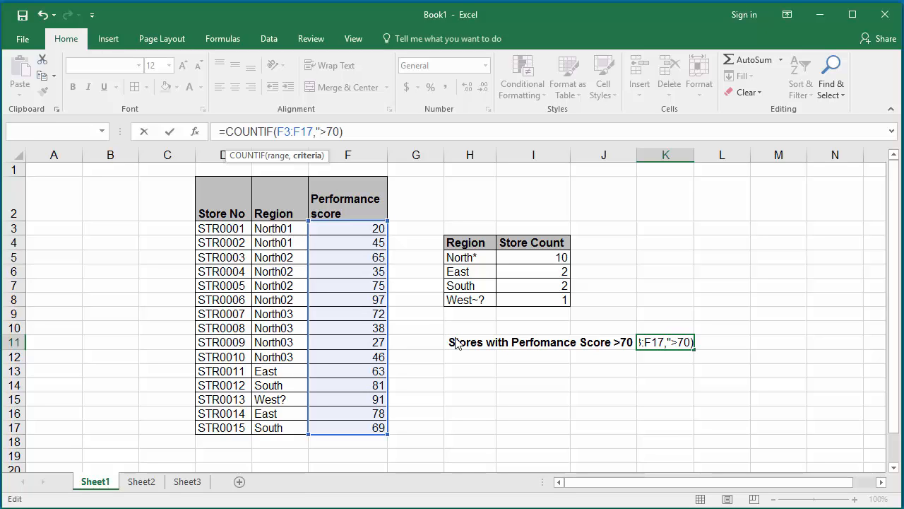
key("Return")
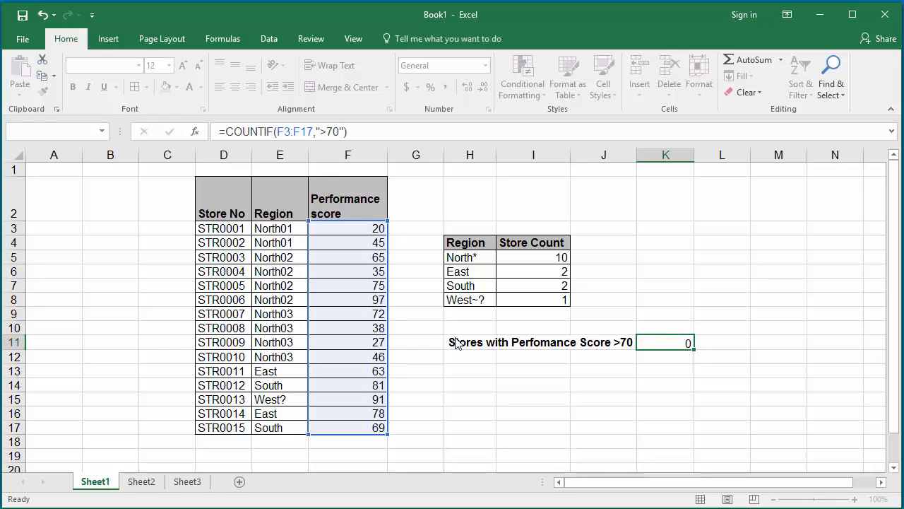